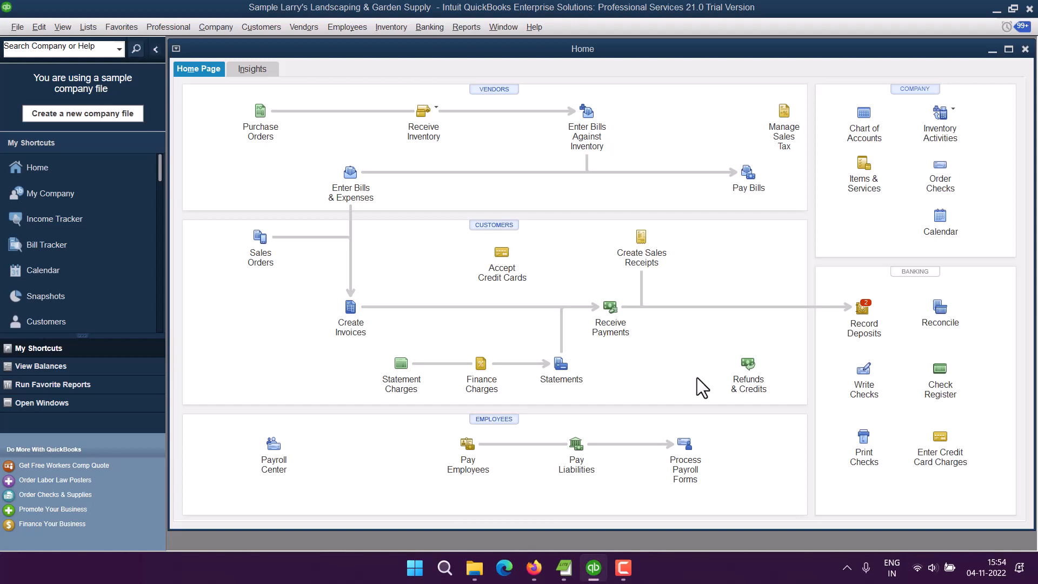
mouse_move(339, 172)
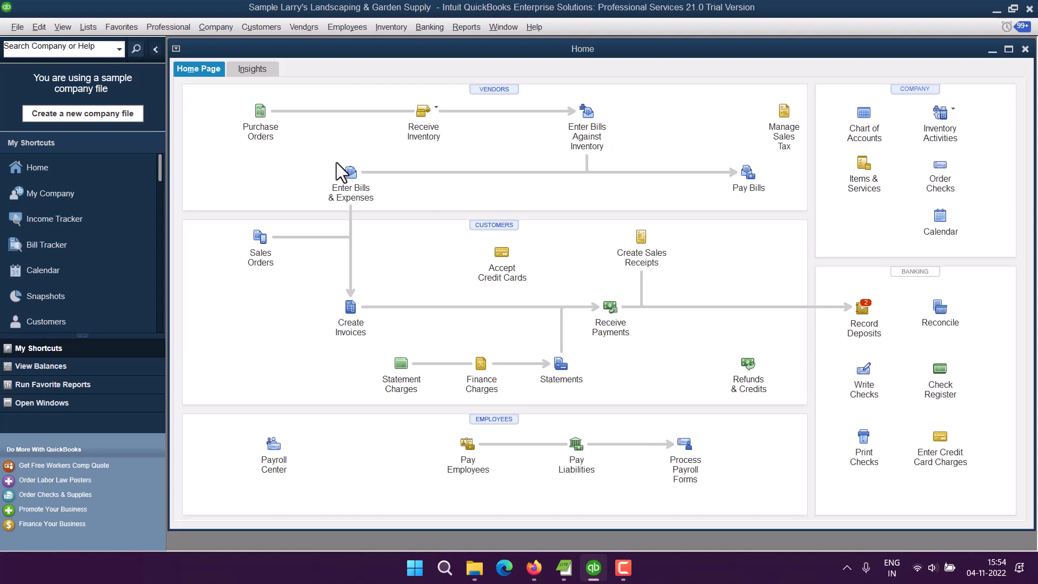
mouse_move(317, 45)
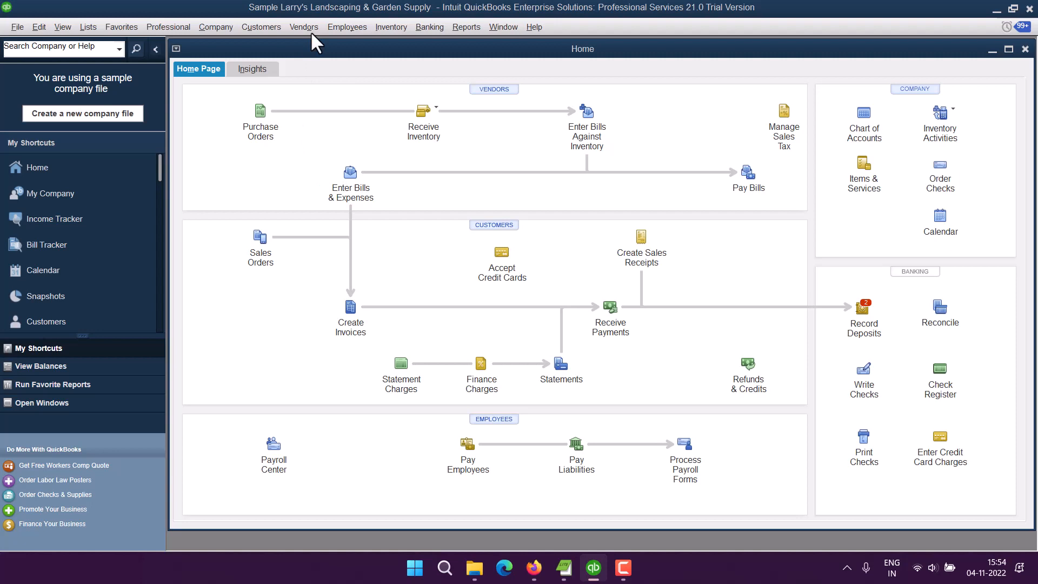
mouse_move(459, 93)
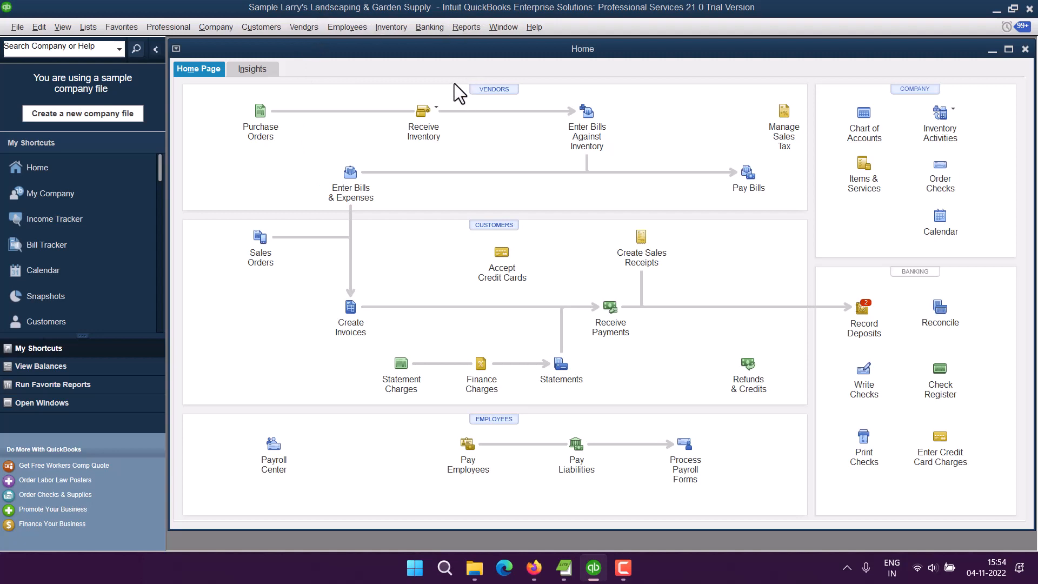
mouse_move(491, 240)
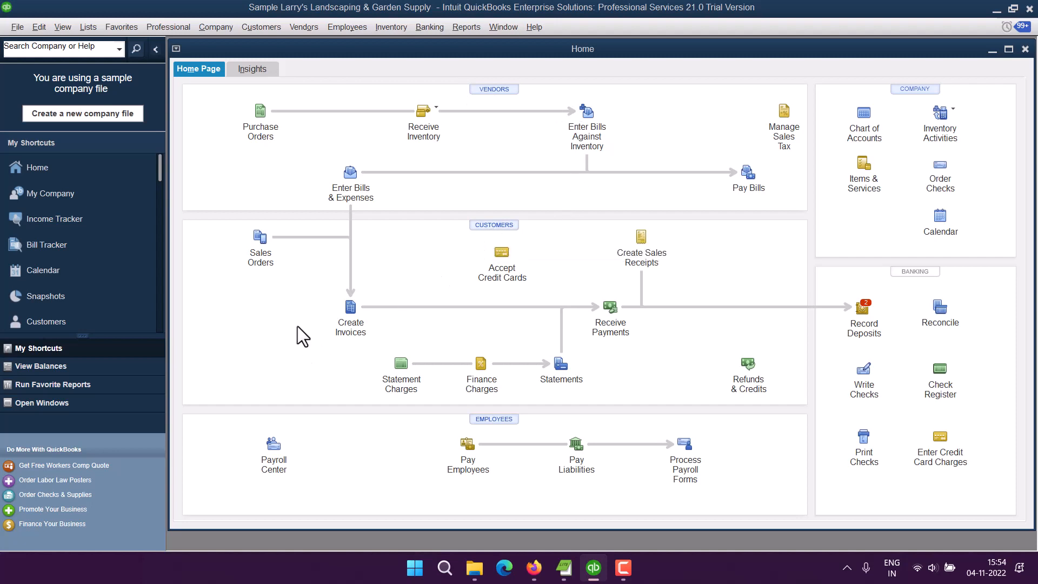
mouse_move(320, 151)
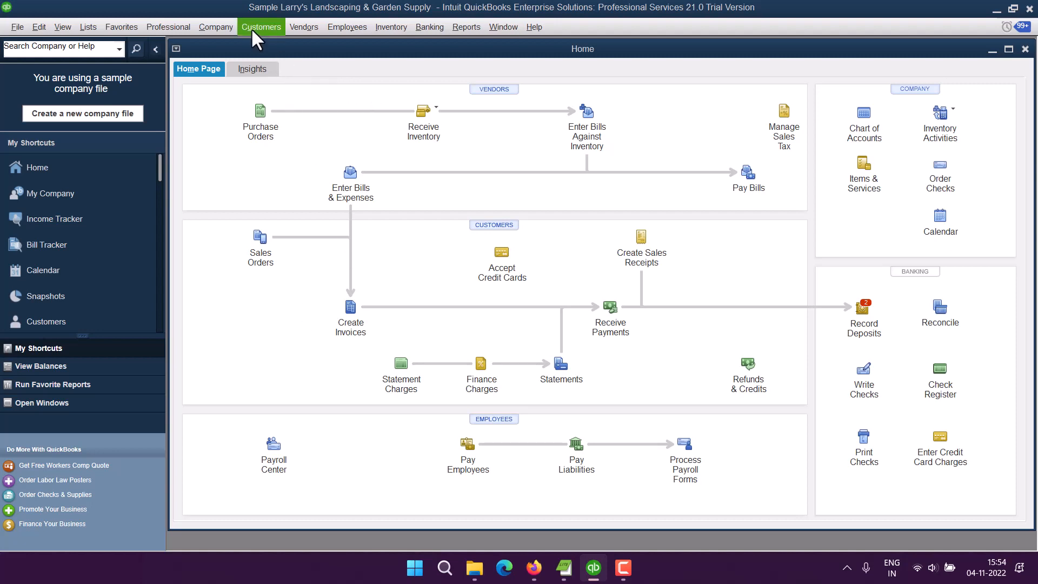
Step: Bring up the Lead Center from the Customers menu
left_click(261, 26)
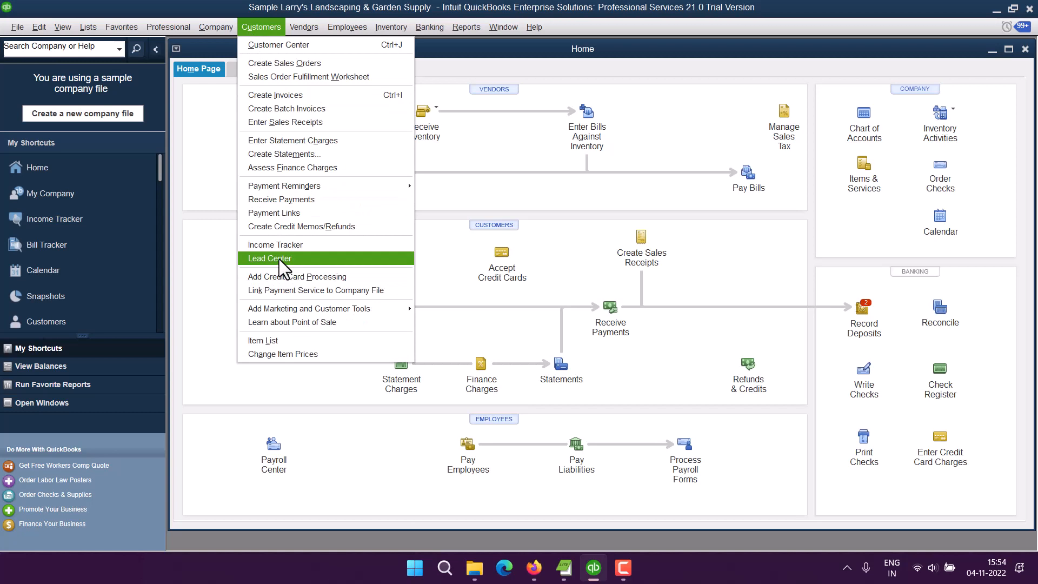
left_click(268, 259)
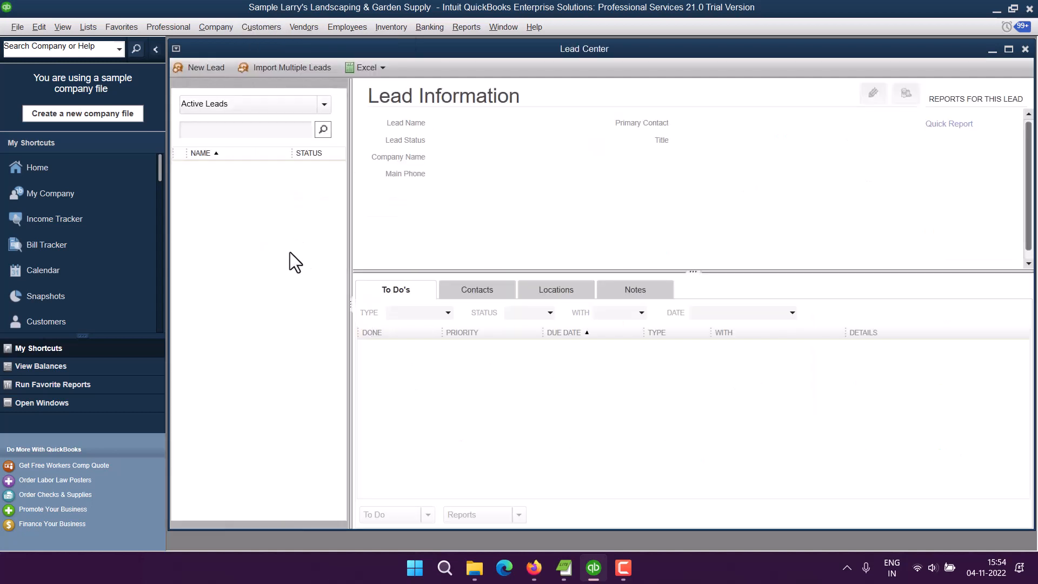
mouse_move(284, 255)
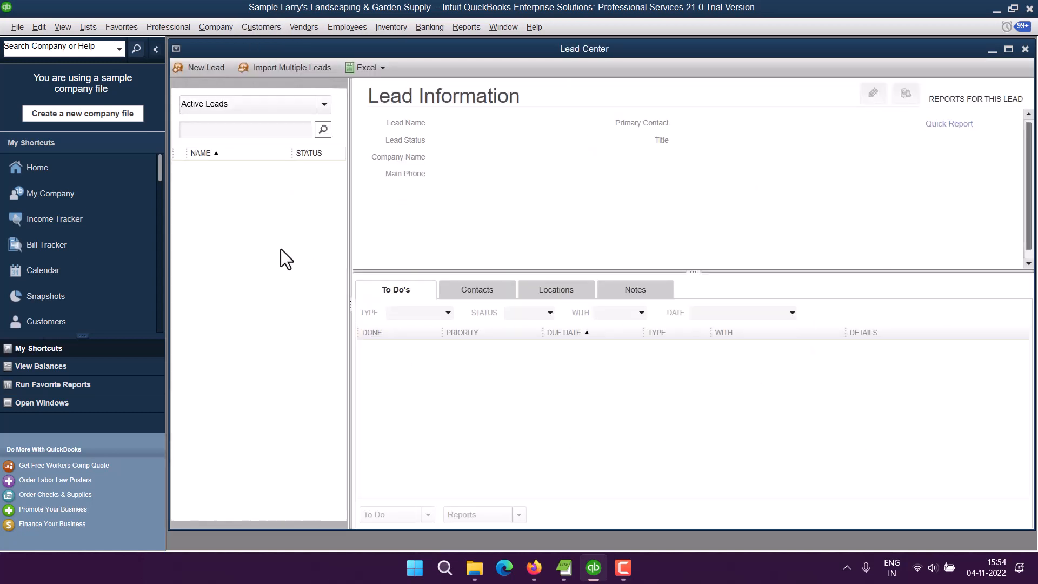
mouse_move(597, 440)
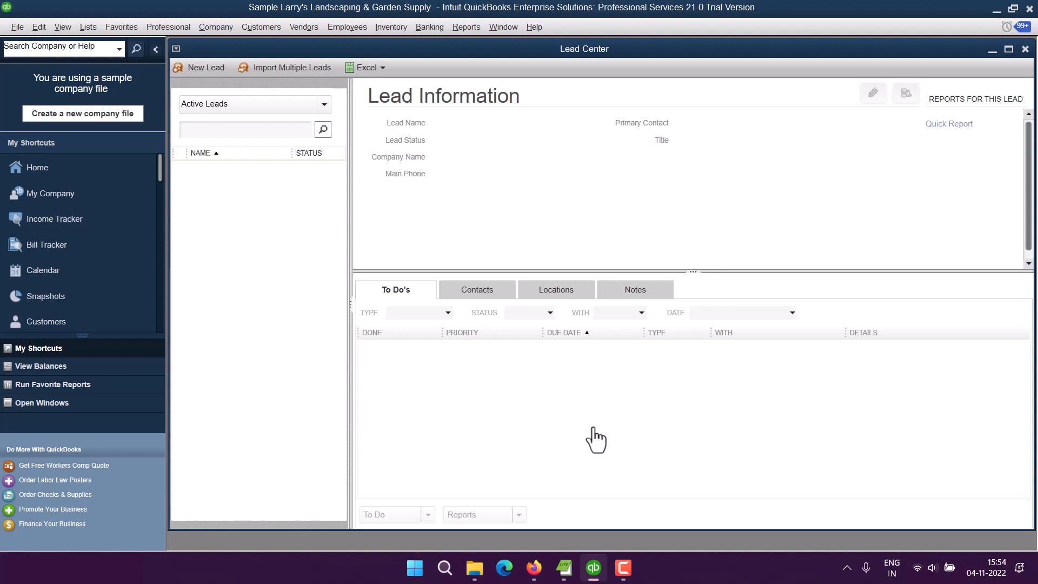
mouse_move(260, 373)
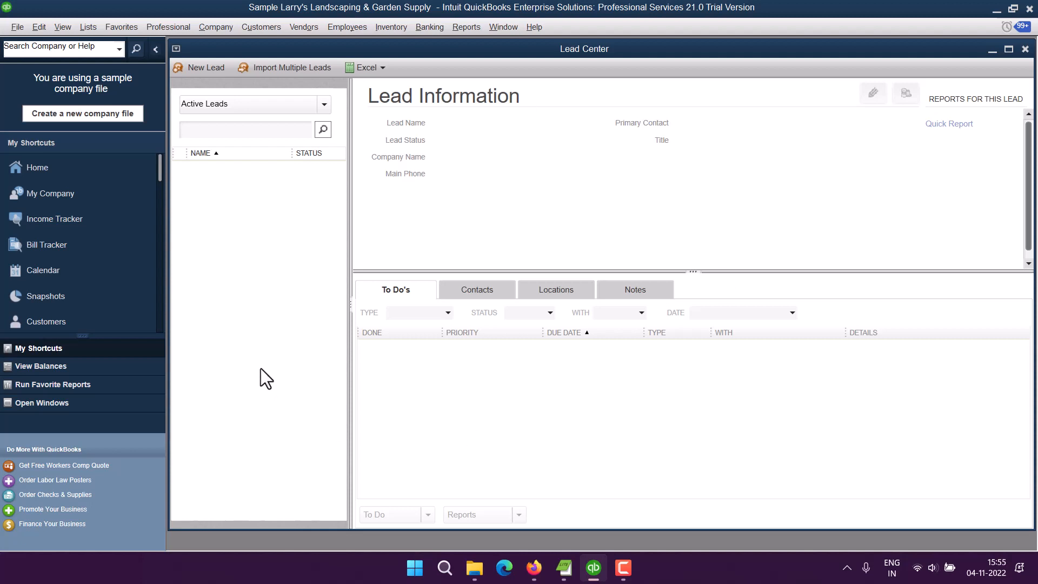
Step: Start a new lead named John Smith with status Warm
left_click(205, 67)
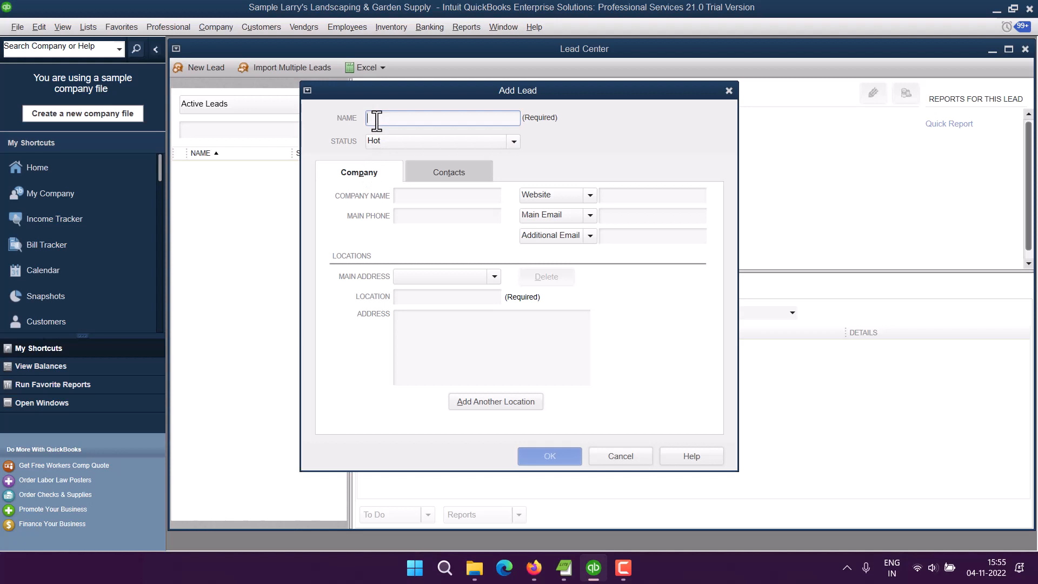
type("John Smith")
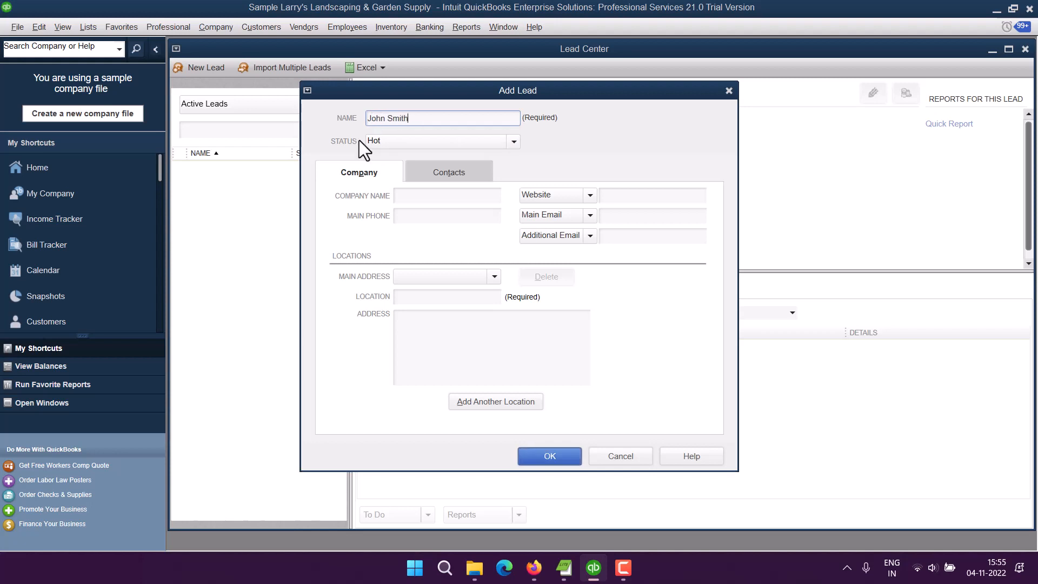
left_click(511, 141)
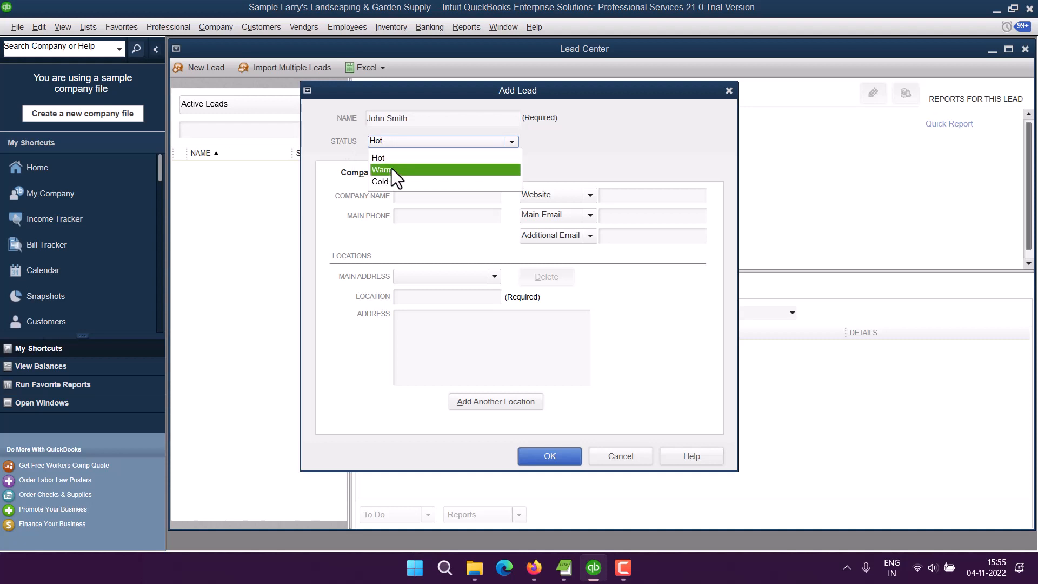
left_click(383, 169)
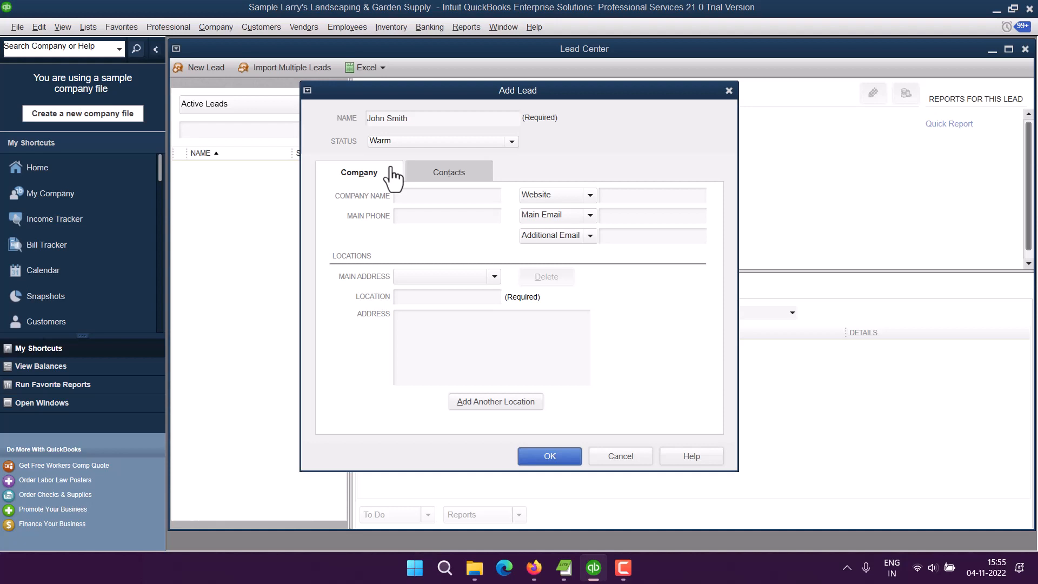
mouse_move(381, 160)
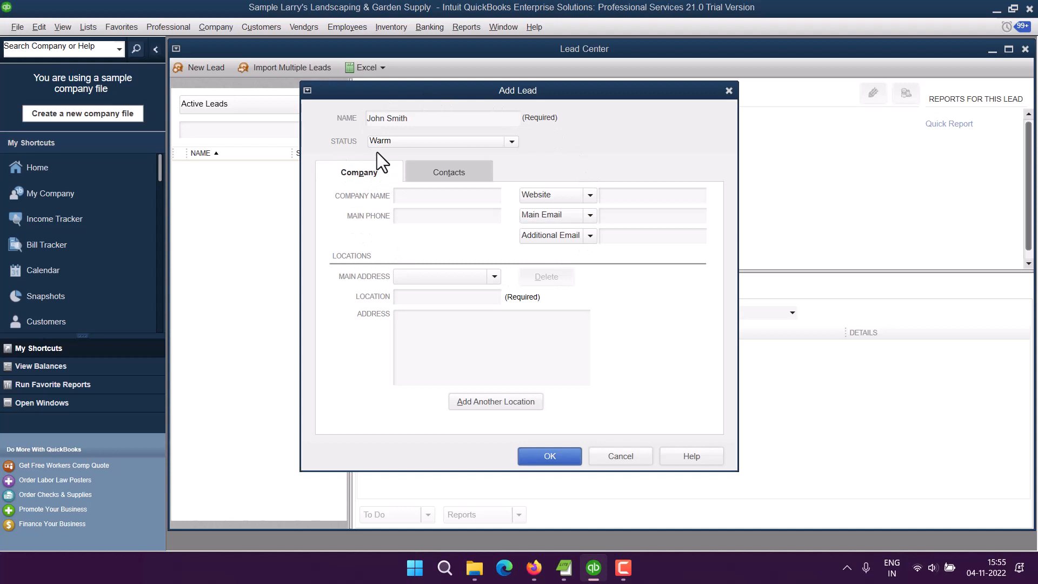
Step: Enter company Cleaning LLC and location Texas, then save the lead
left_click(447, 194)
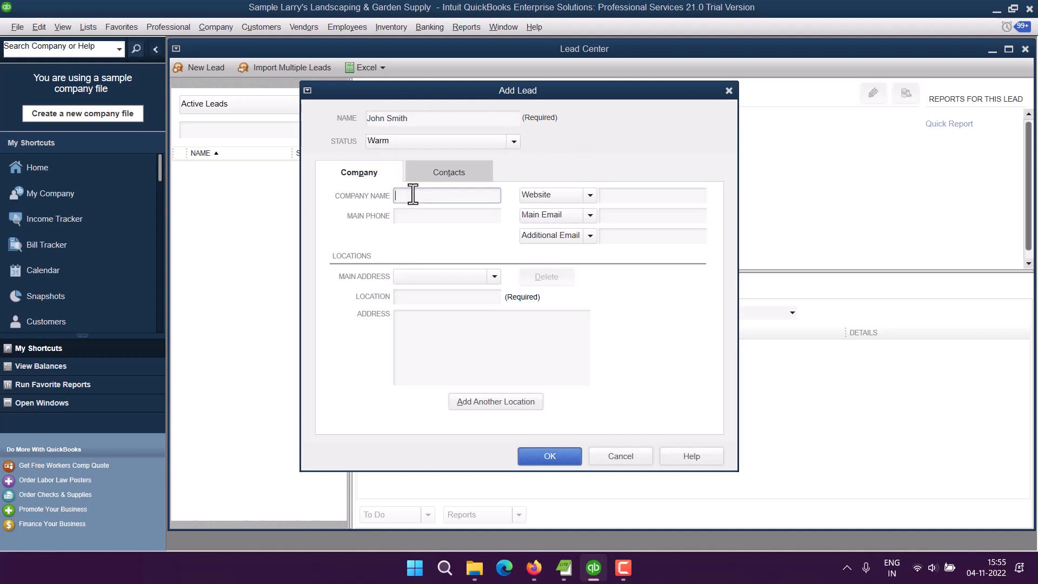
mouse_move(410, 203)
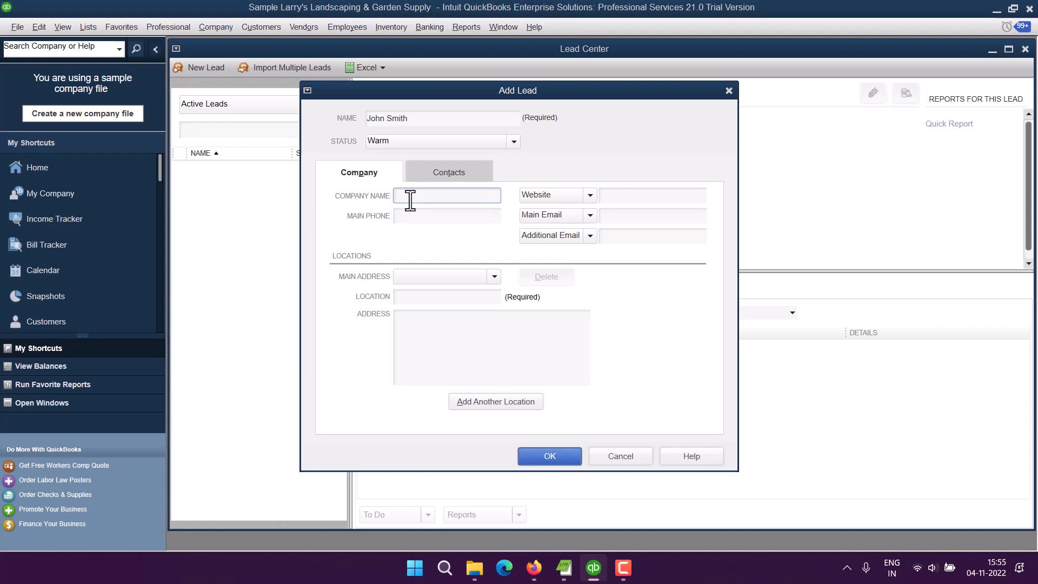
type("C")
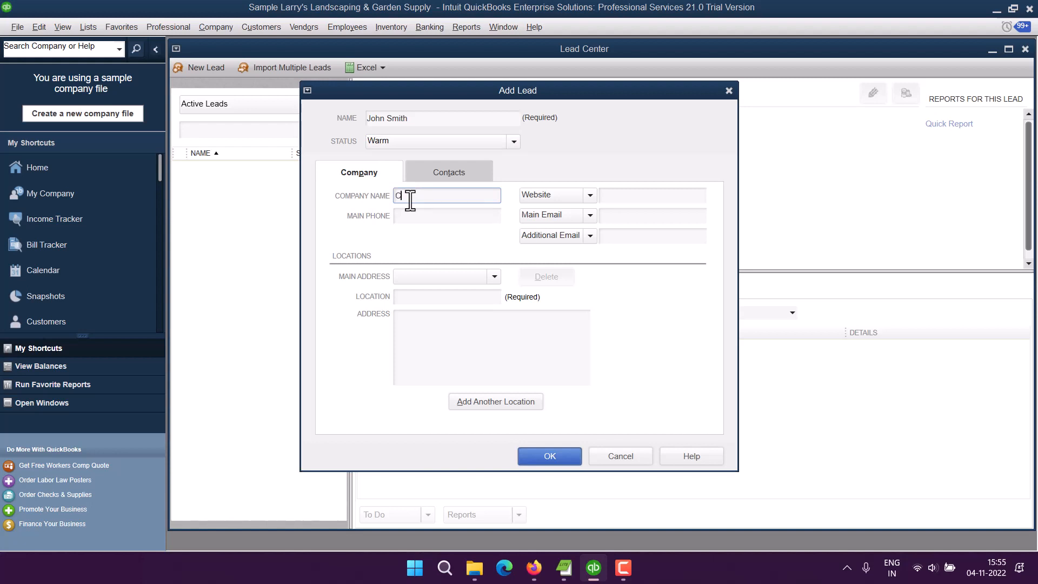
type("leaning LLC")
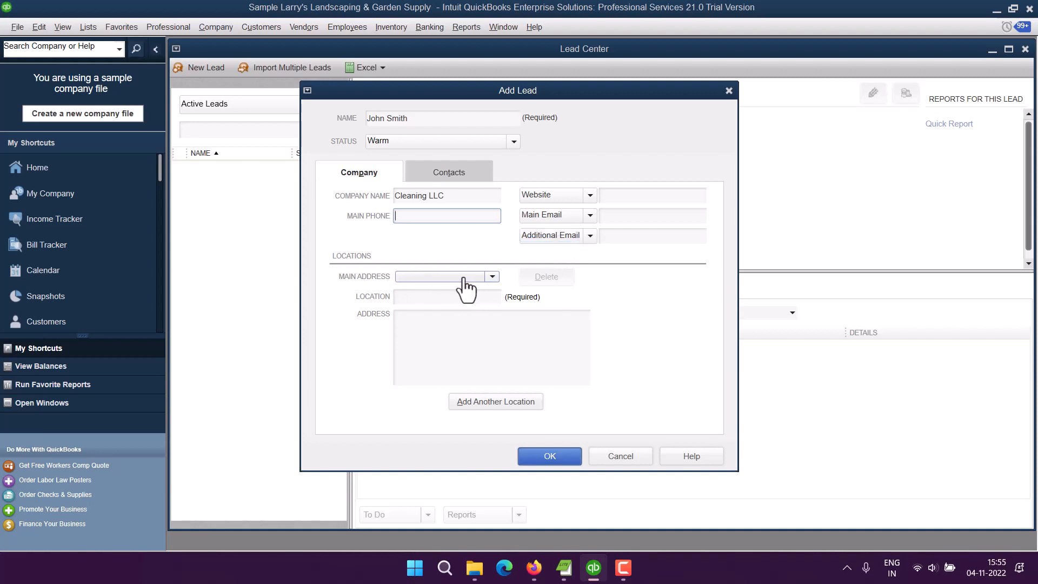
left_click(446, 297)
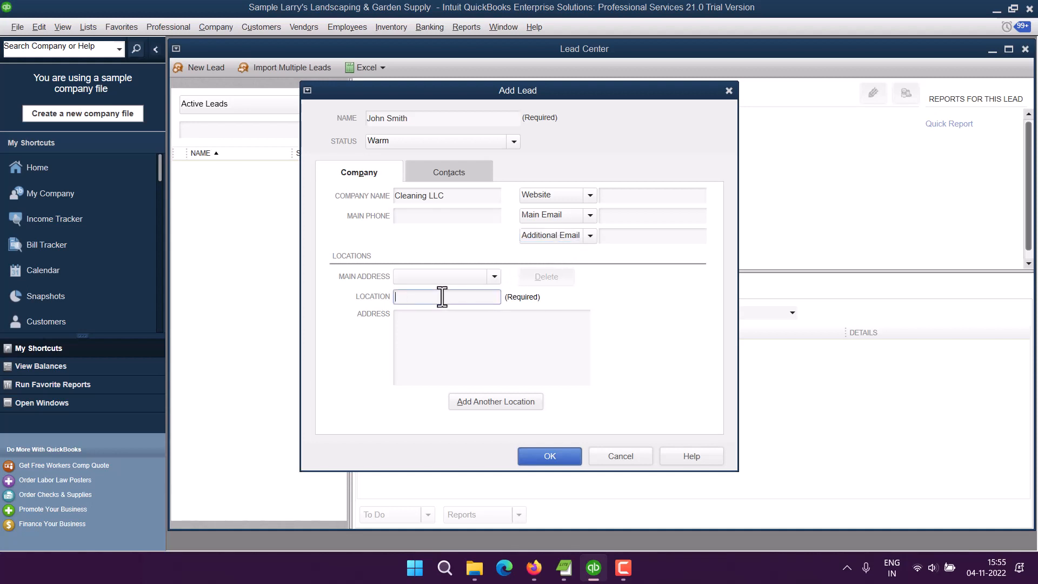
mouse_move(490, 318)
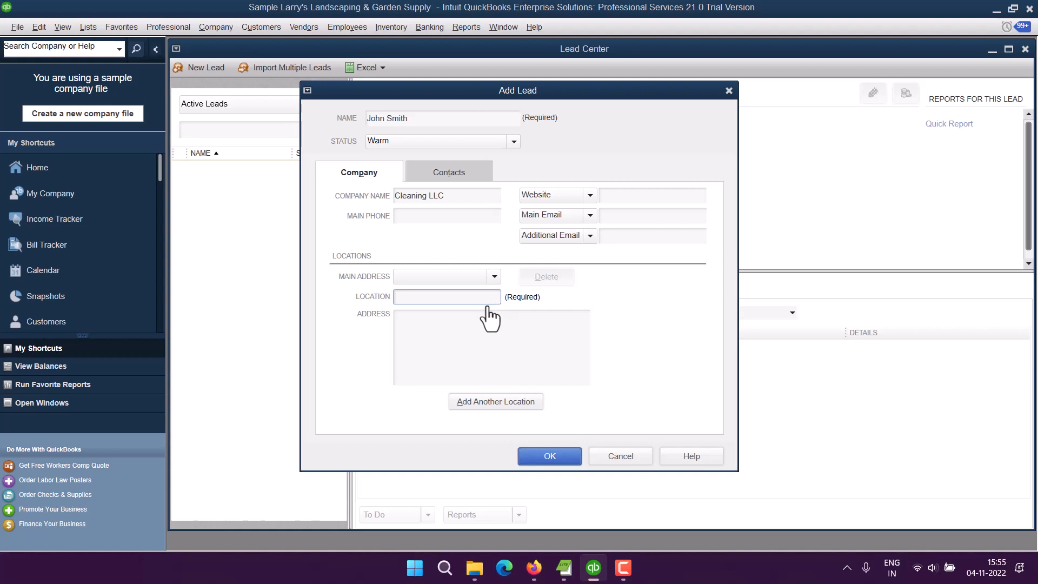
type("Texas,")
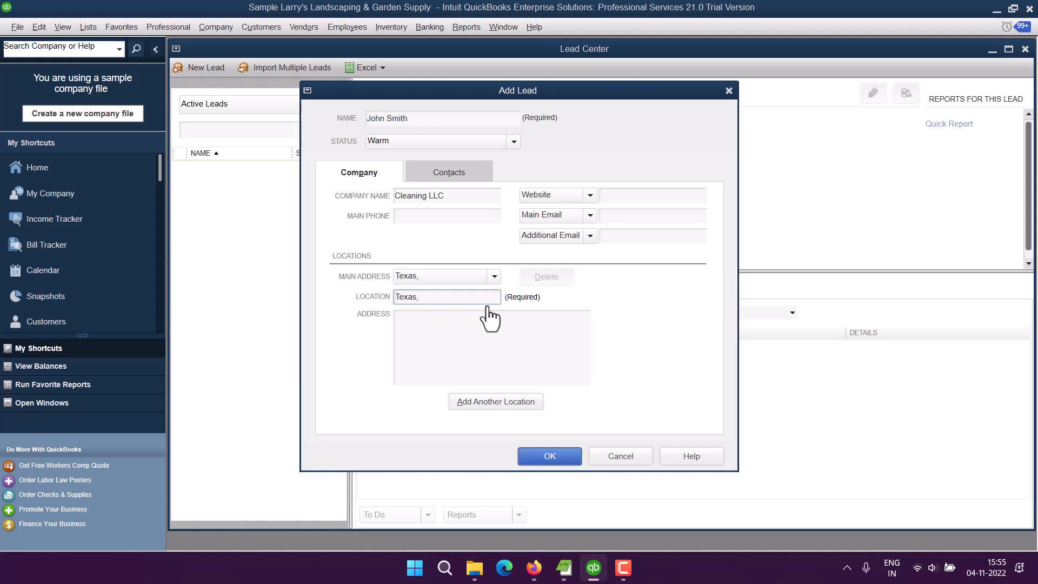
key("Backspace")
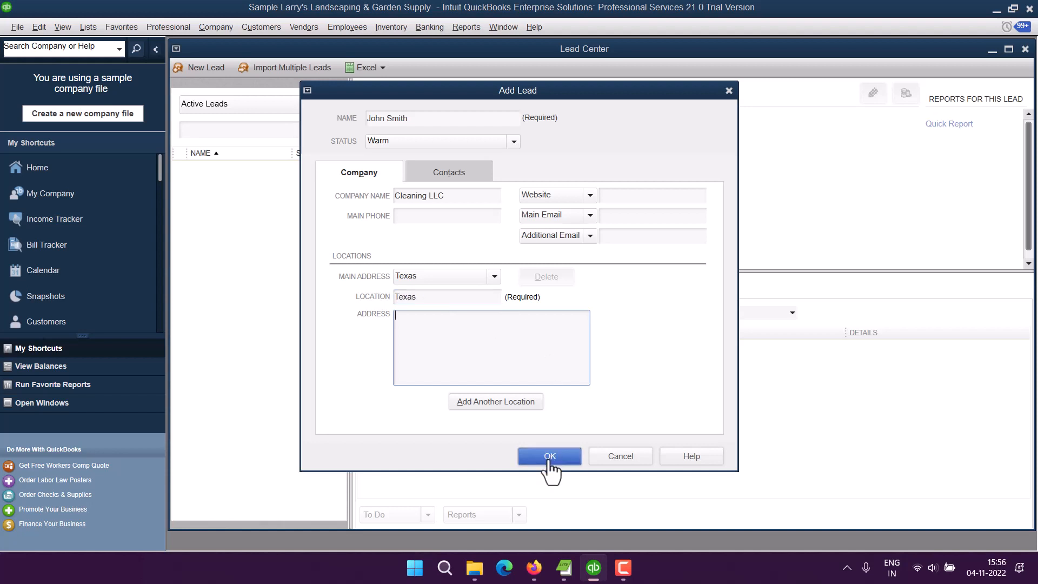
left_click(549, 455)
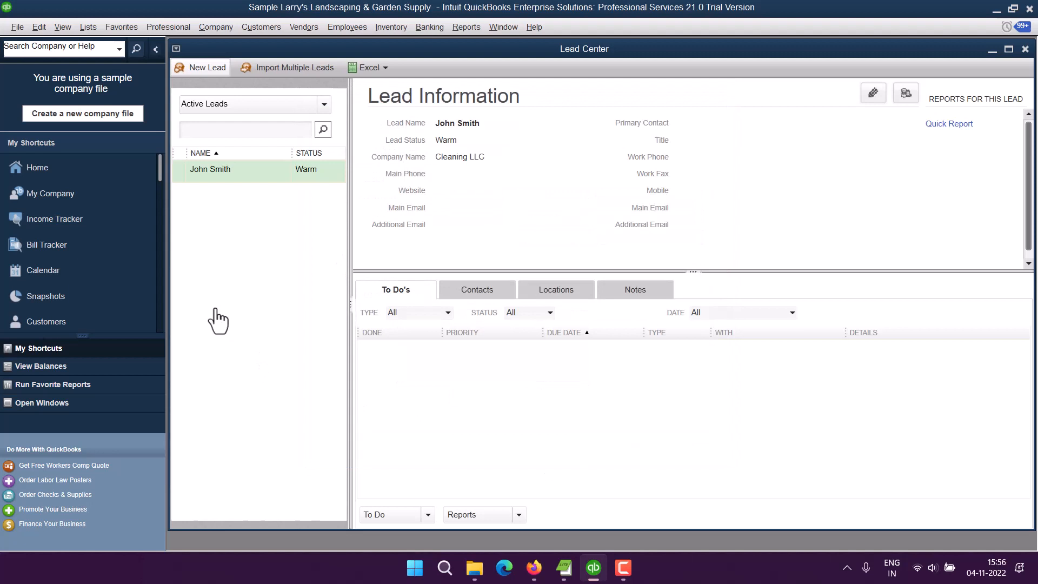
mouse_move(229, 187)
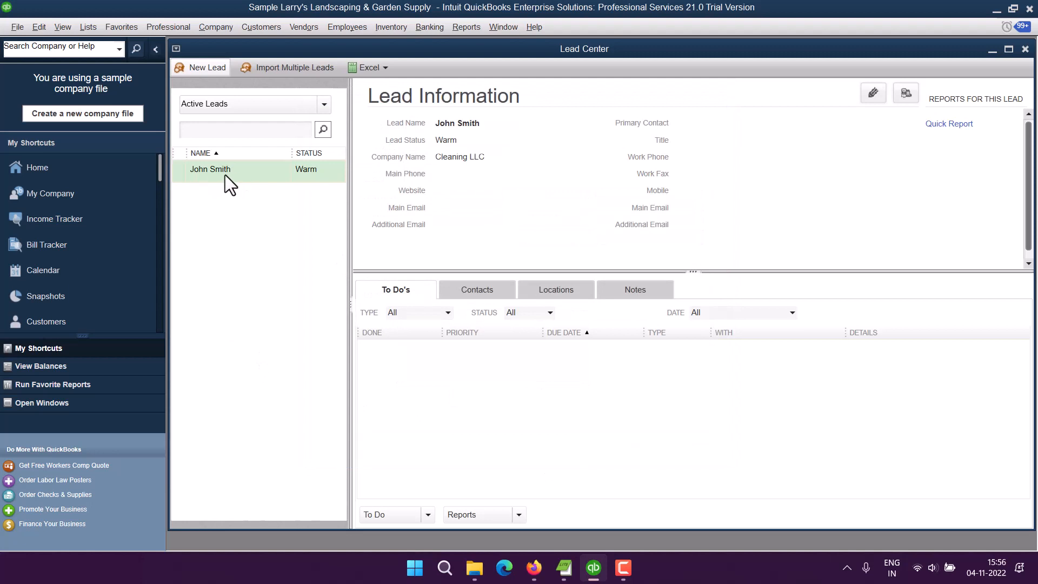
mouse_move(323, 184)
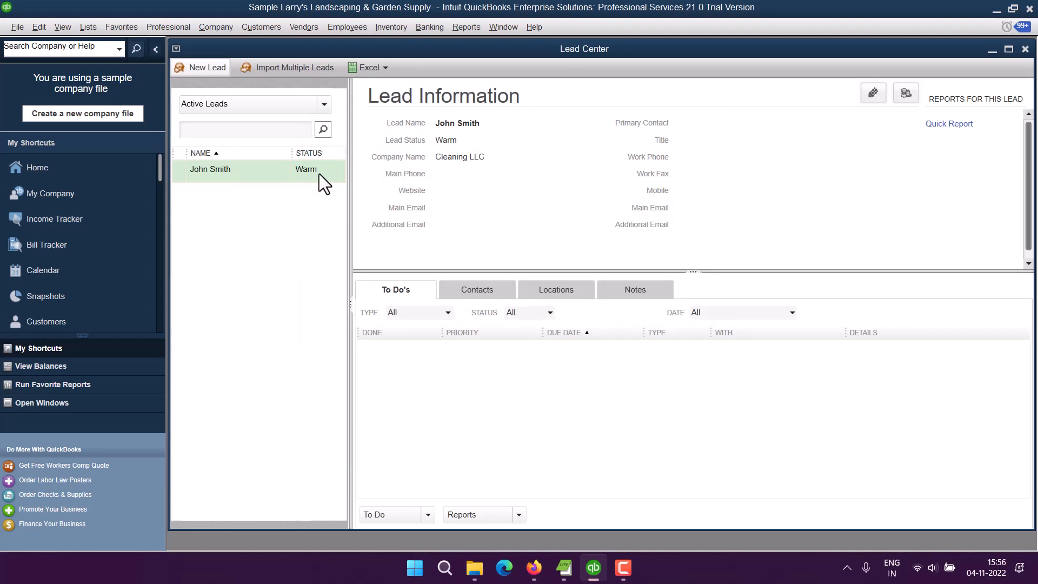
Step: Start a second lead named Jane Doe with status Cold
left_click(206, 67)
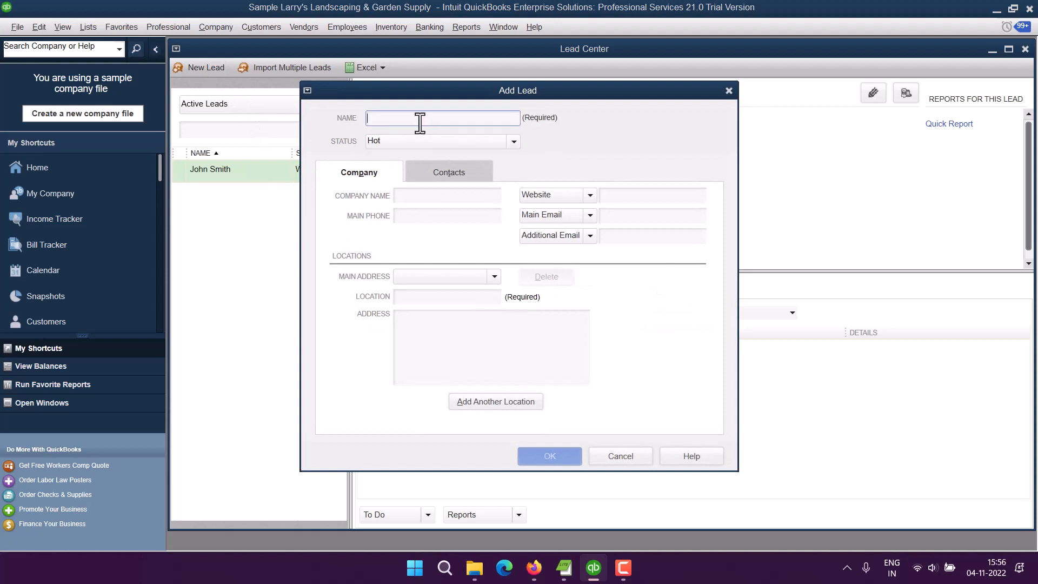
type("Jane")
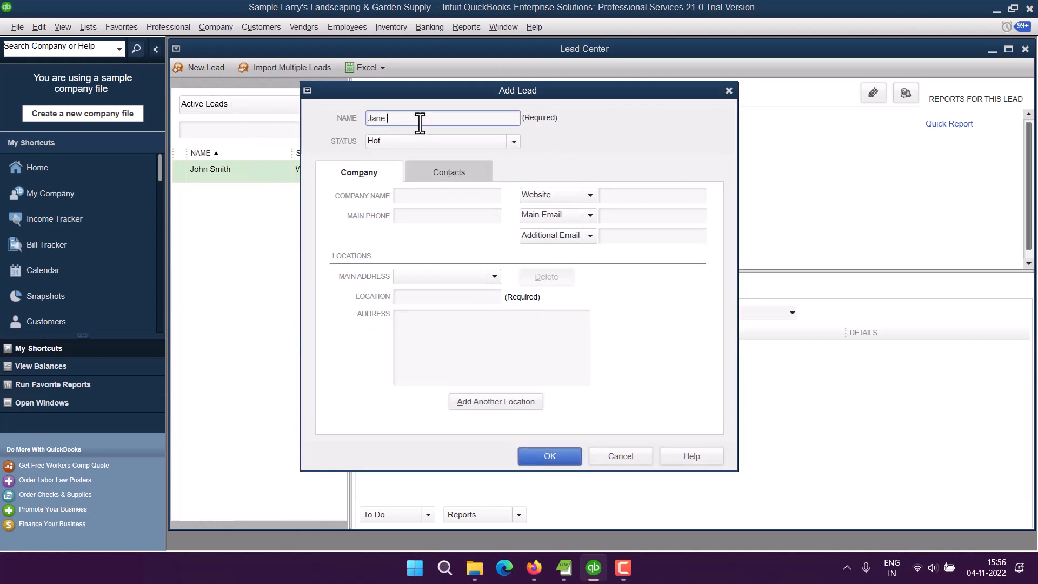
type("Doe")
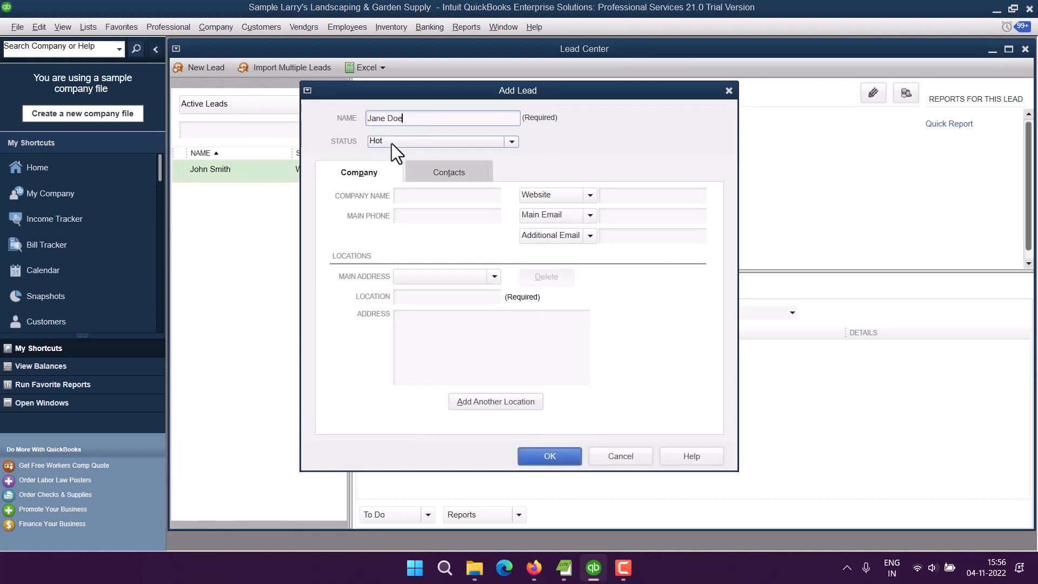
left_click(510, 140)
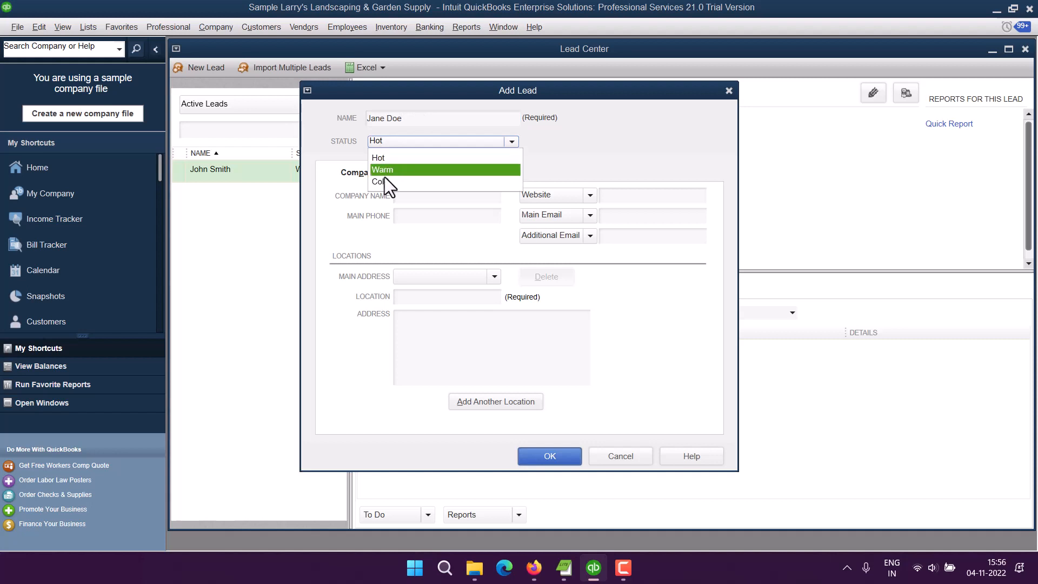
left_click(381, 181)
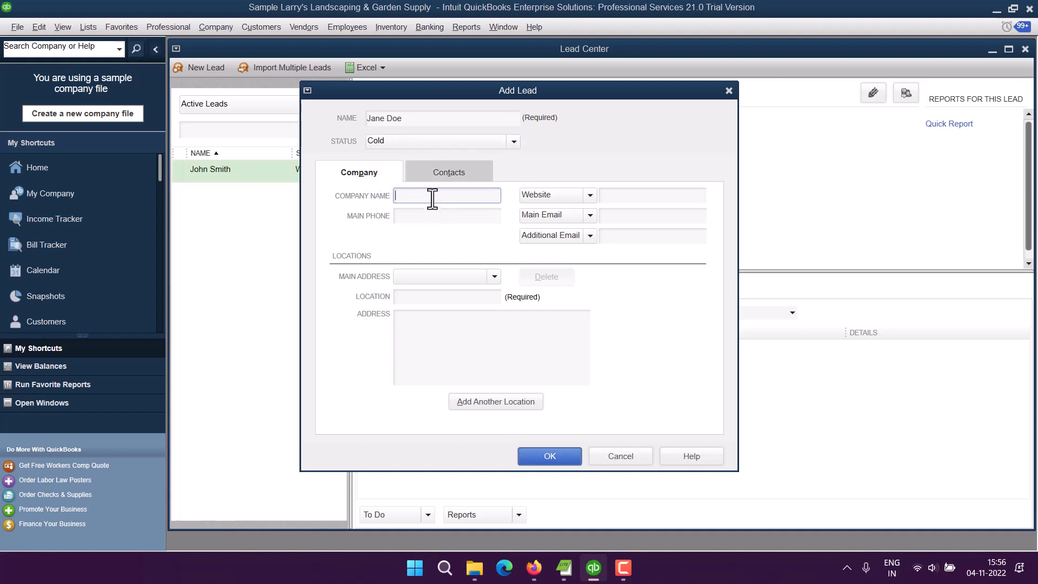
Step: Enter company NoBroker LLC and location Florida for the lead
type("NoBroker")
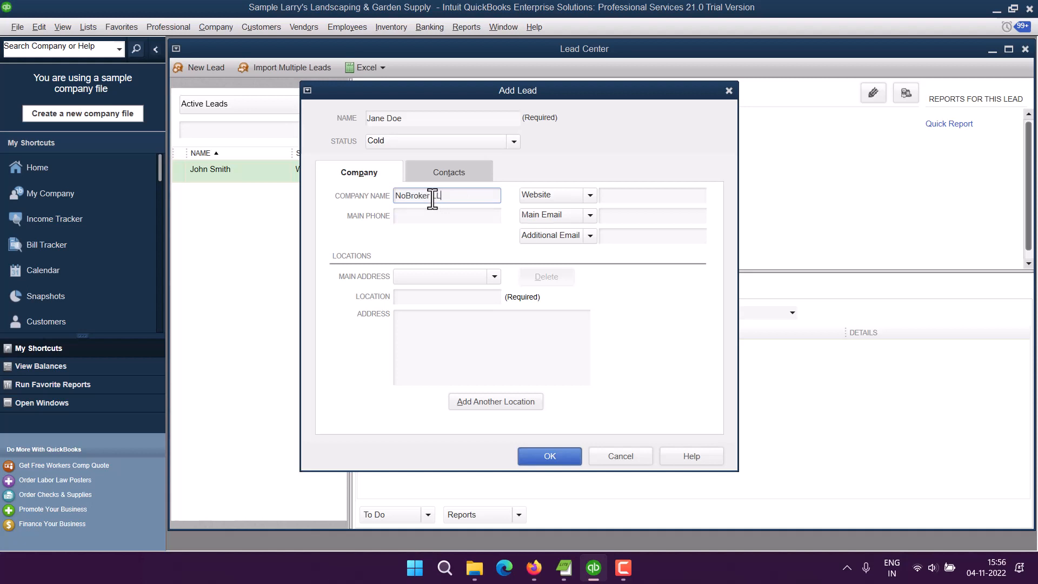
type("LLC")
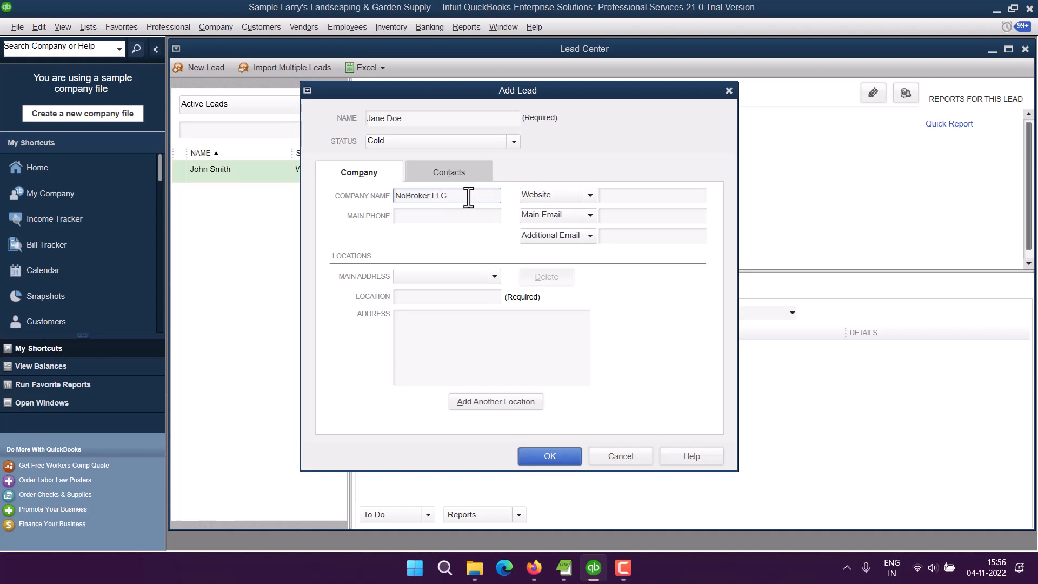
left_click(447, 297)
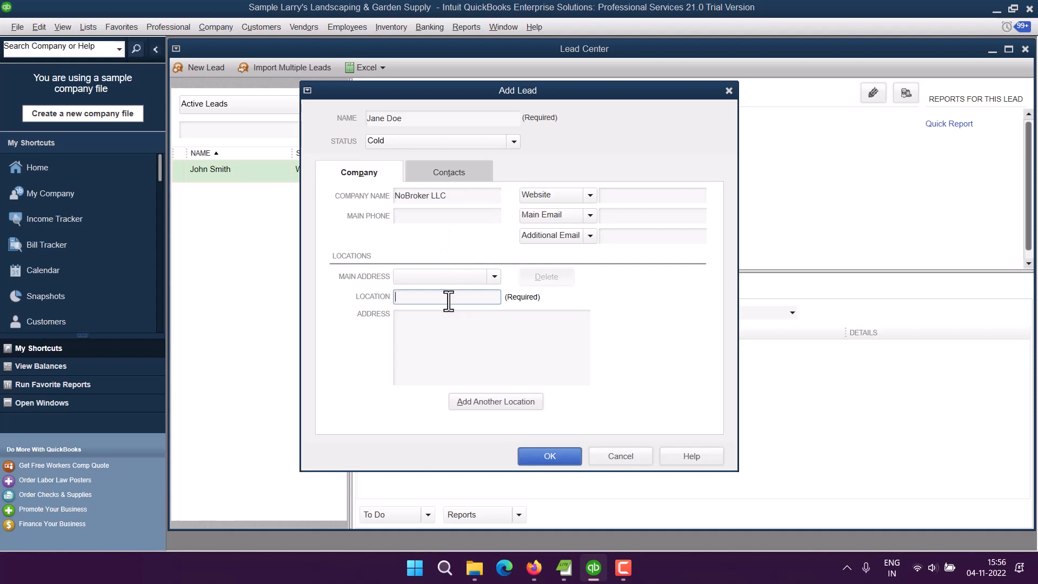
mouse_move(447, 297)
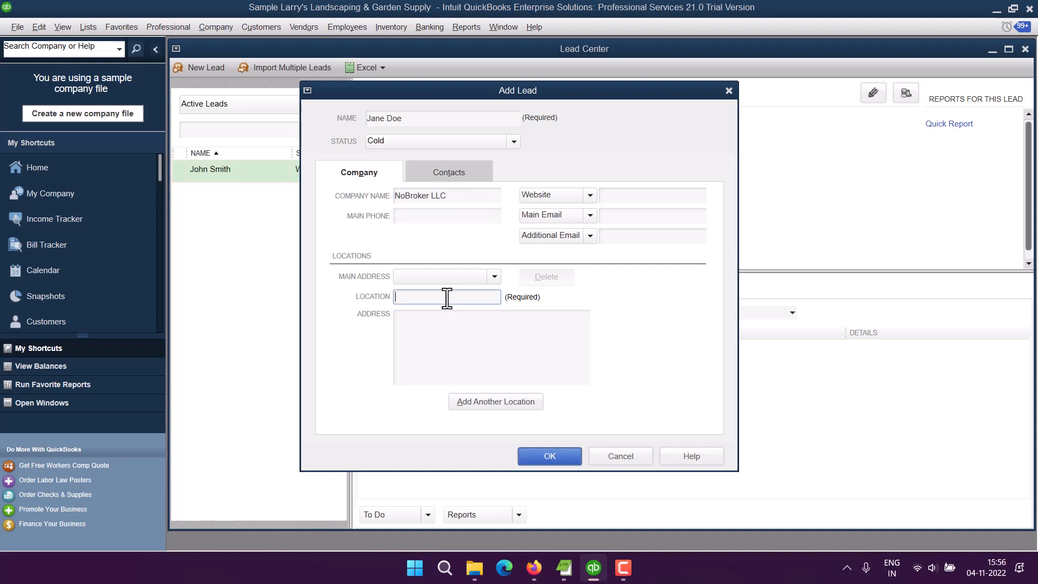
type("Floria")
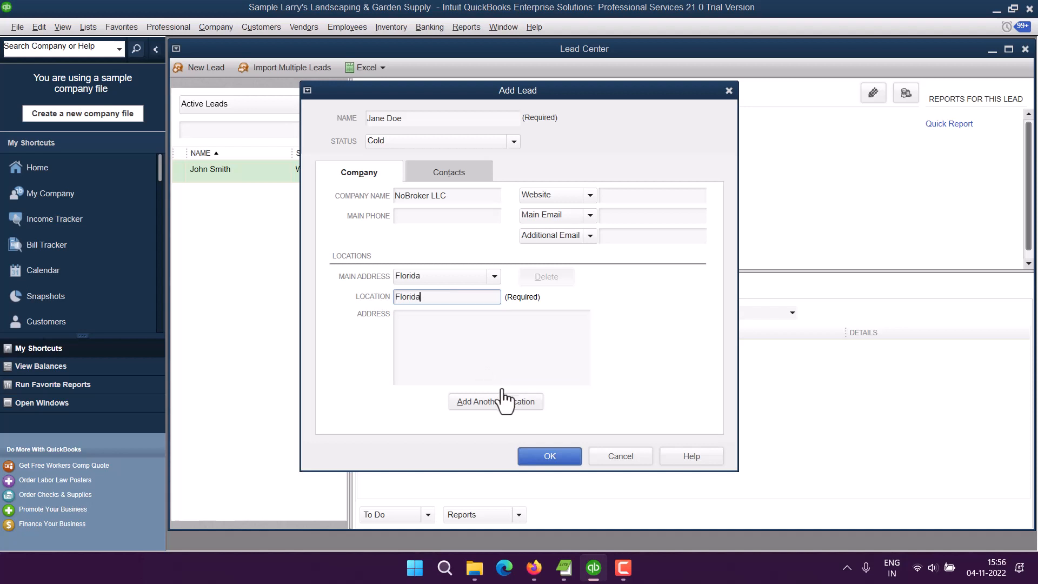
Step: Save the Jane Doe lead and view each lead's information in the list
left_click(549, 456)
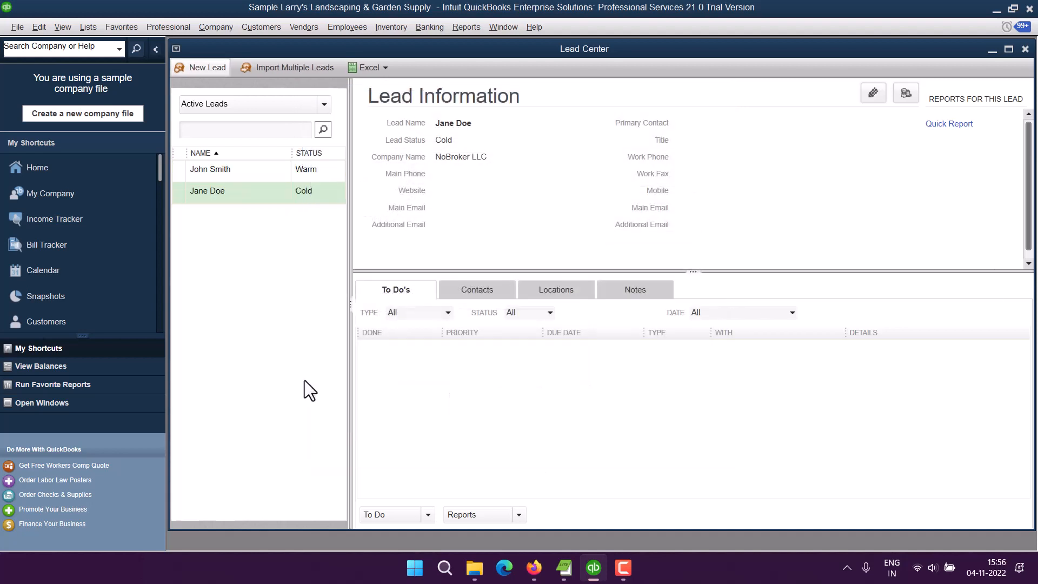
mouse_move(234, 179)
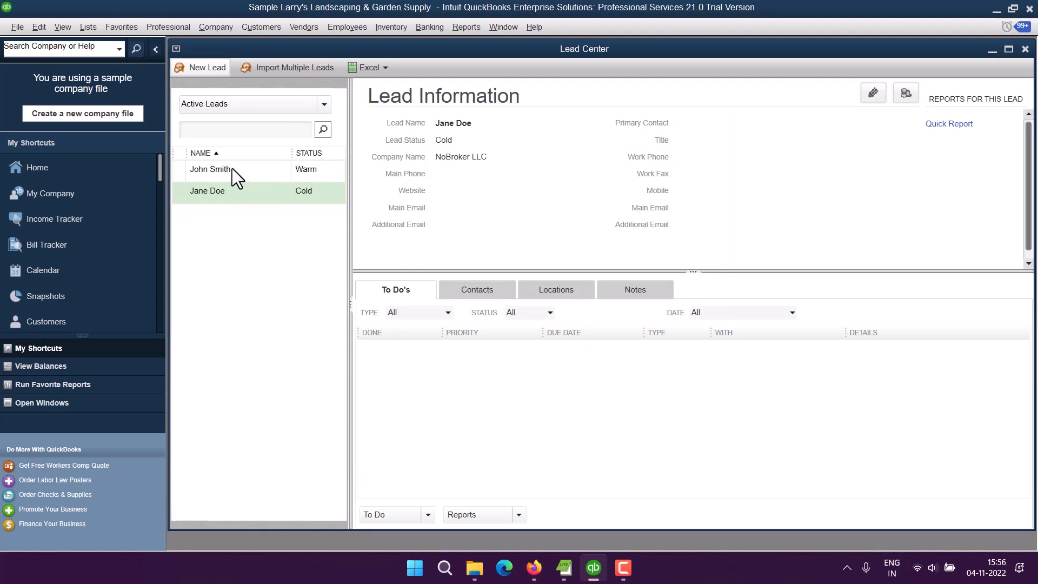
left_click(222, 169)
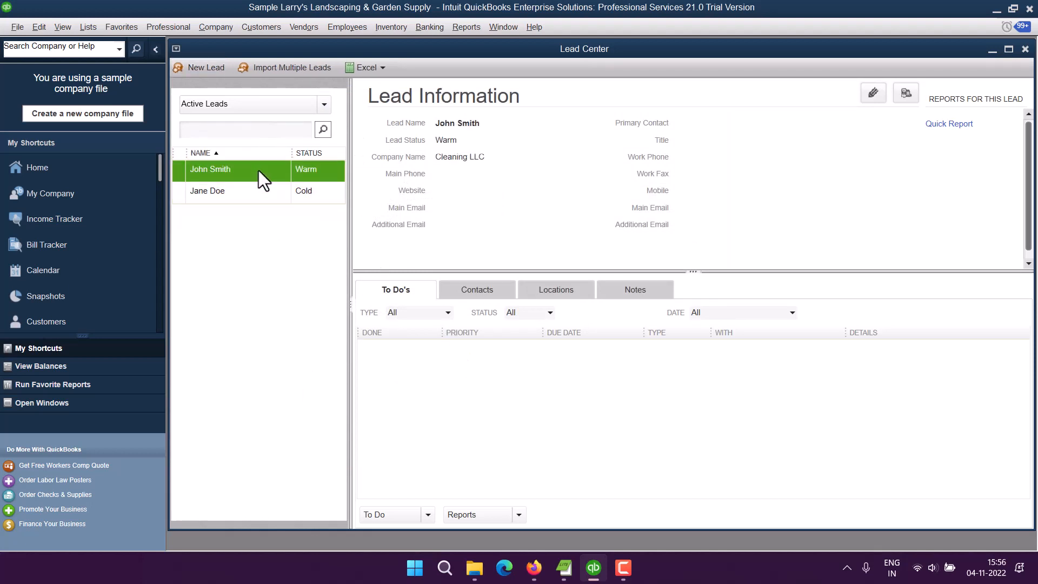
left_click(208, 191)
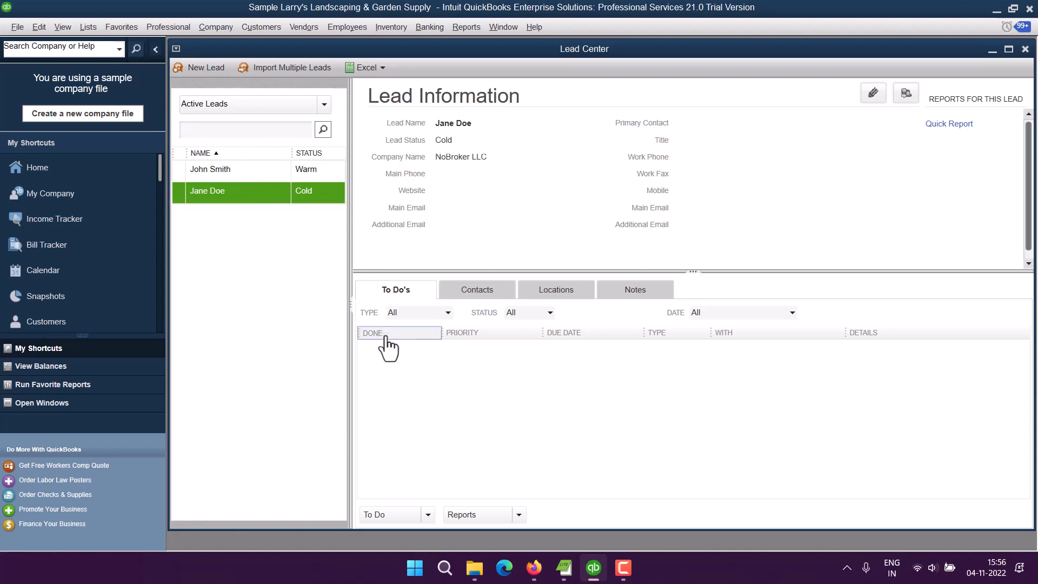
mouse_move(400, 476)
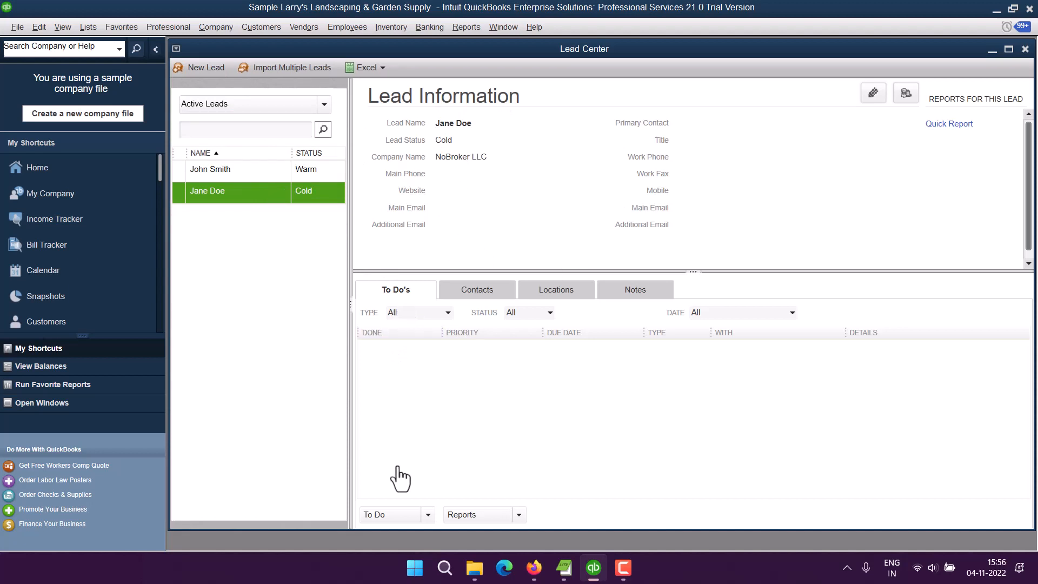
mouse_move(477, 310)
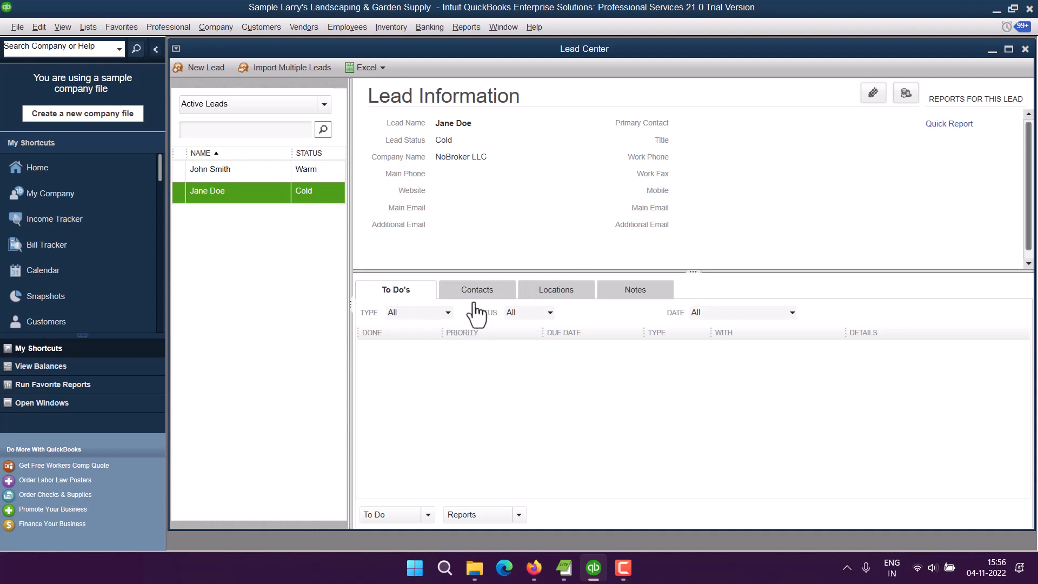
Step: Start a new to-do for the lead with priority Medium
left_click(556, 289)
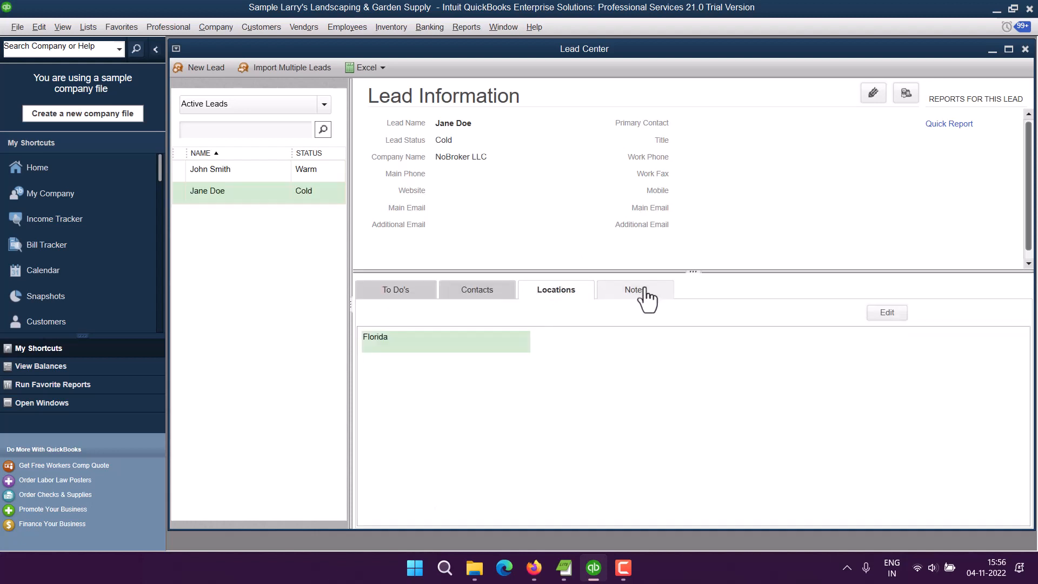
left_click(396, 290)
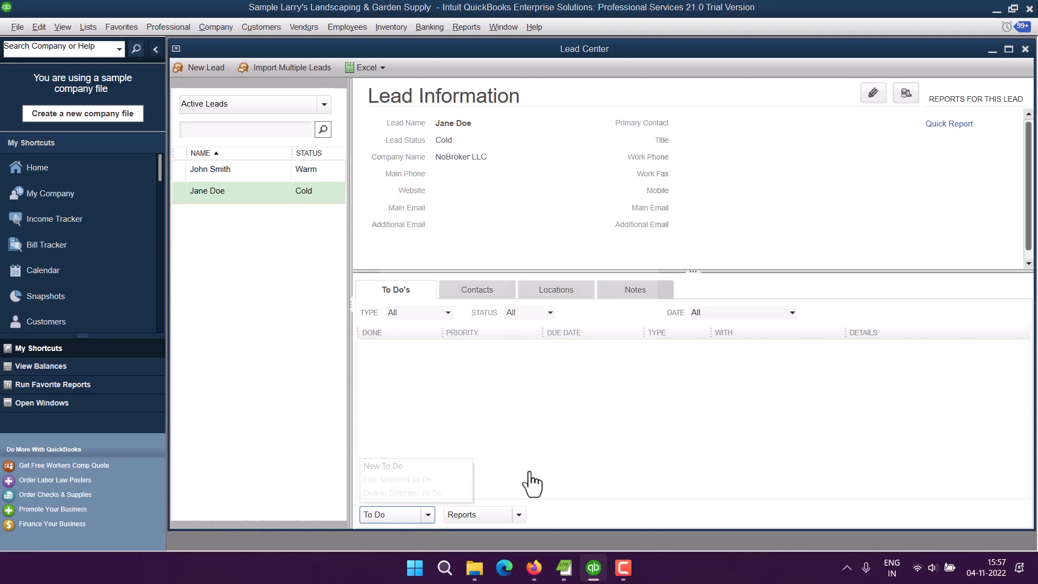
left_click(439, 138)
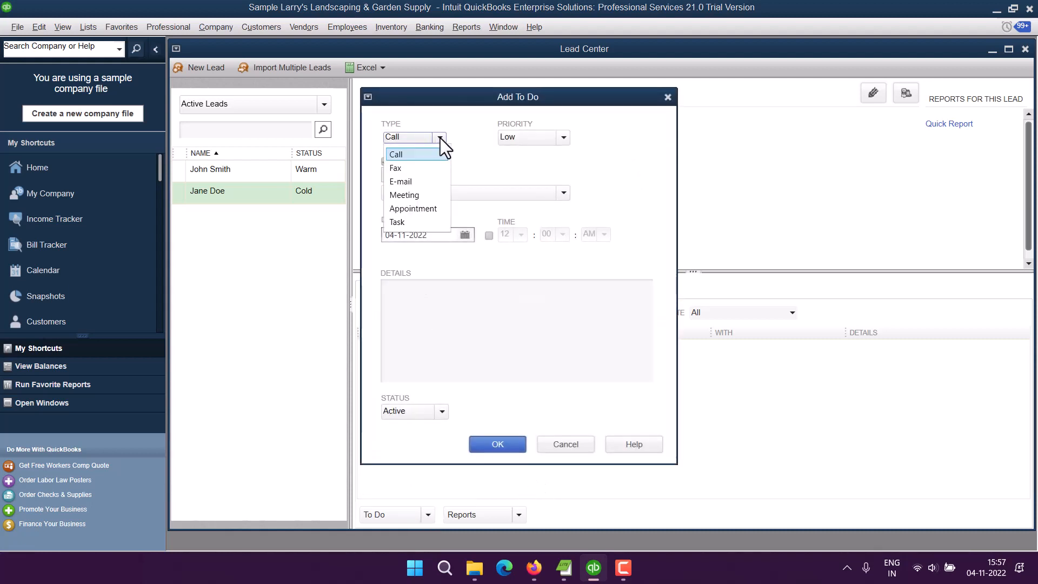
mouse_move(409, 184)
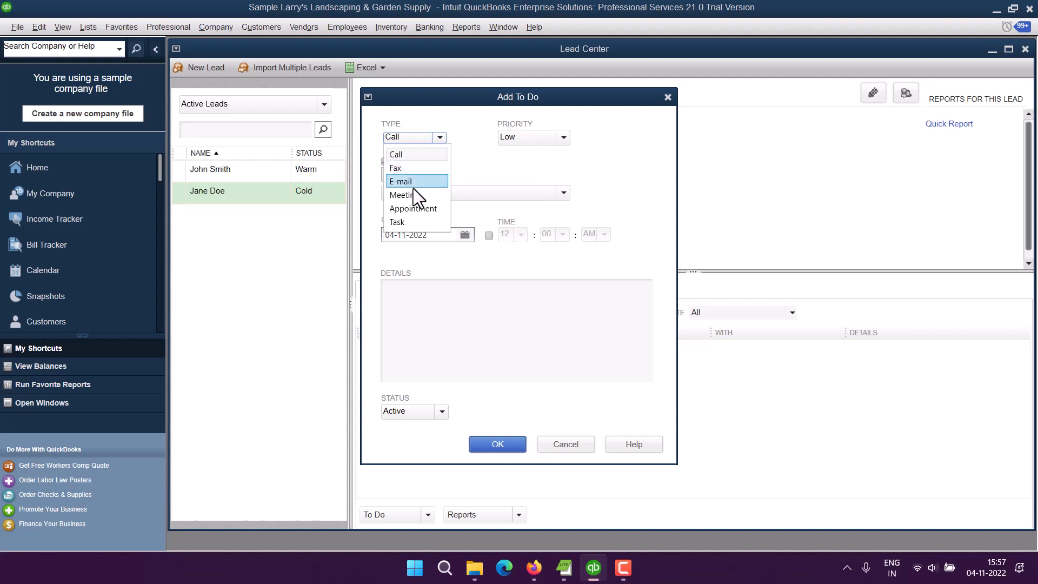
mouse_move(416, 209)
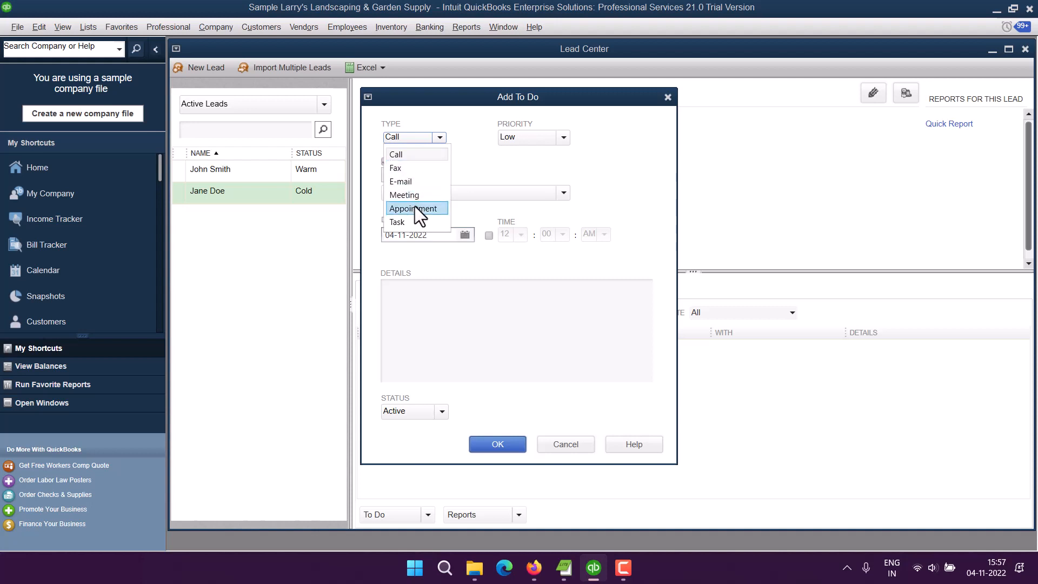
mouse_move(418, 229)
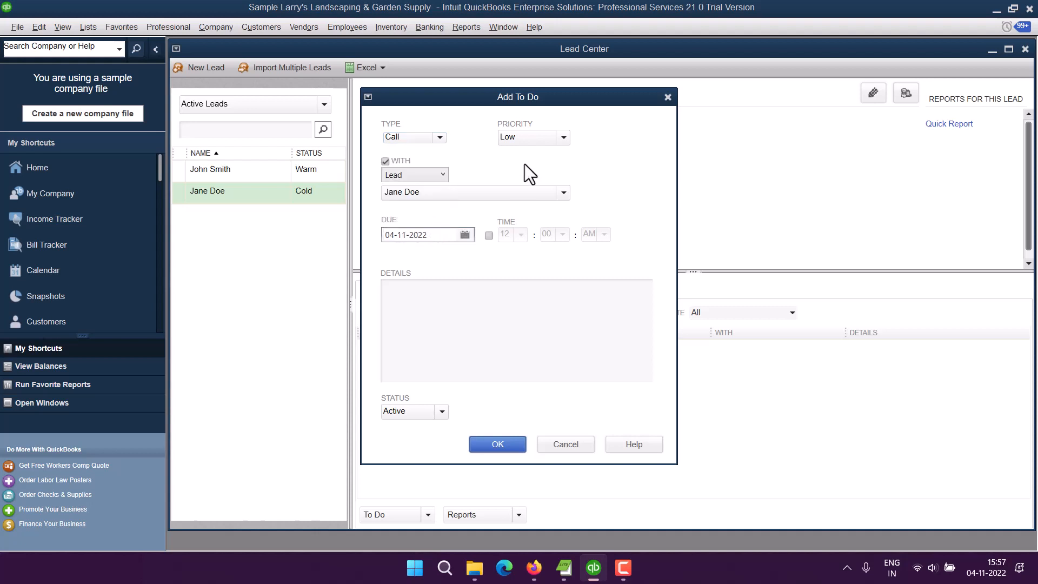
left_click(562, 137)
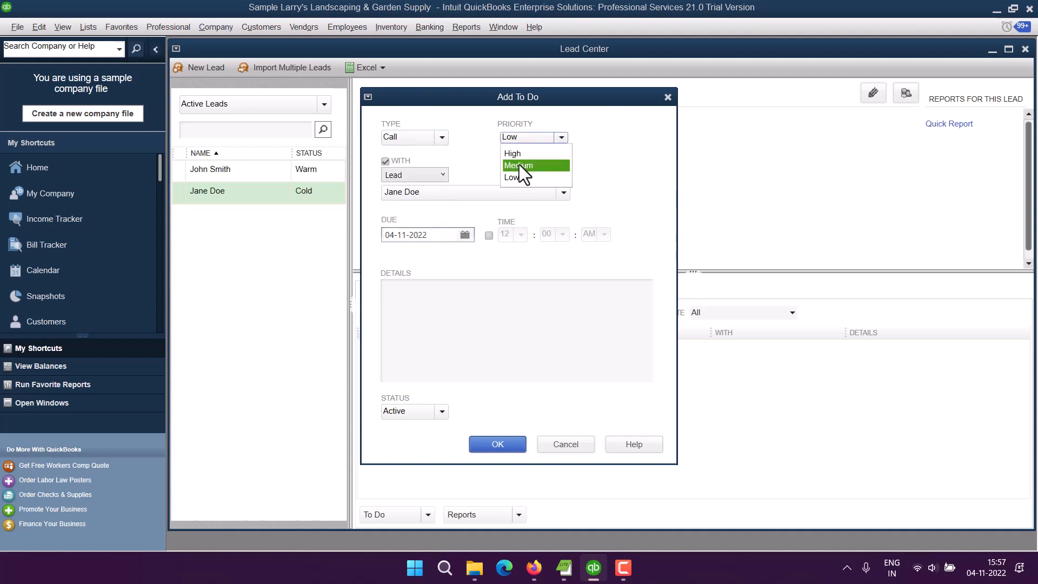
left_click(519, 166)
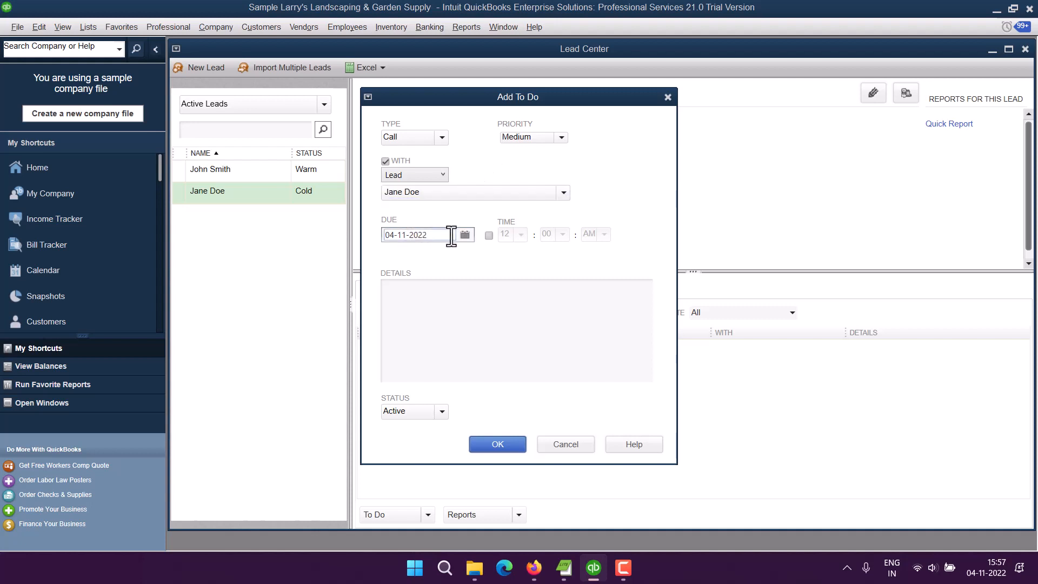
mouse_move(446, 150)
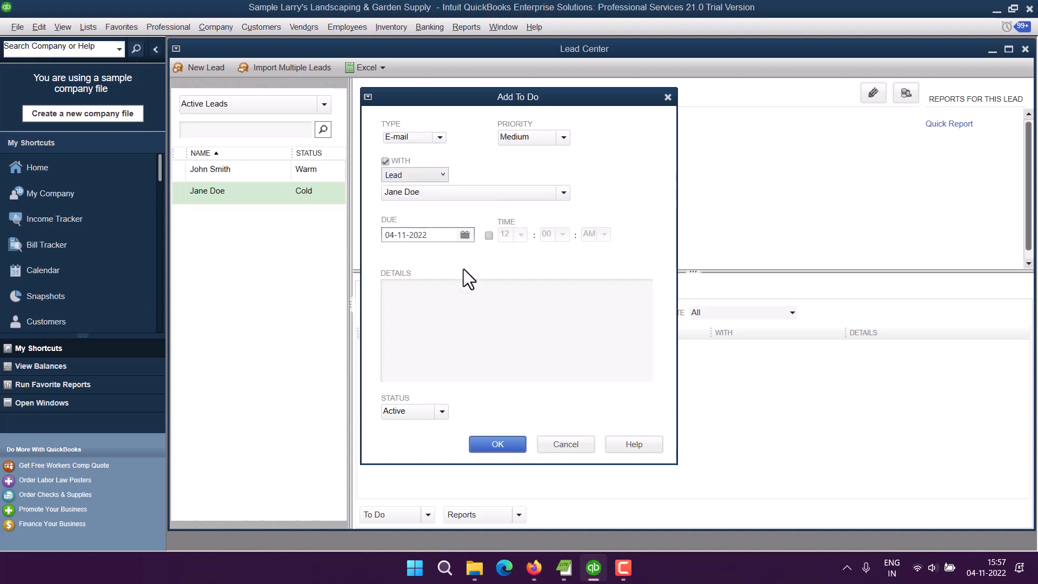
Step: Enter details 'Real Estate Book Keeping Discussion' and save the to-do
left_click(451, 296)
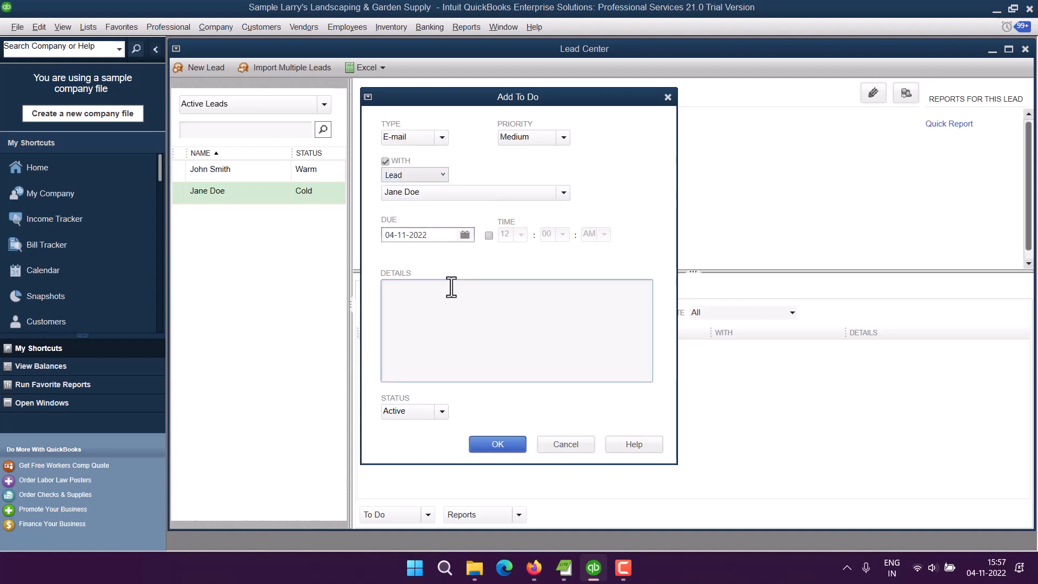
type("Real Estate")
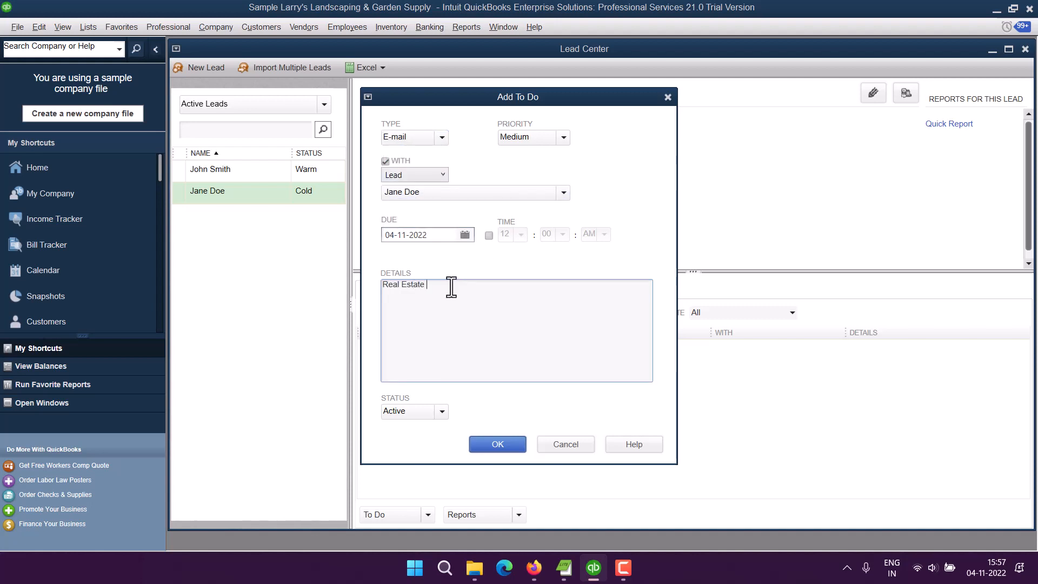
type("Book")
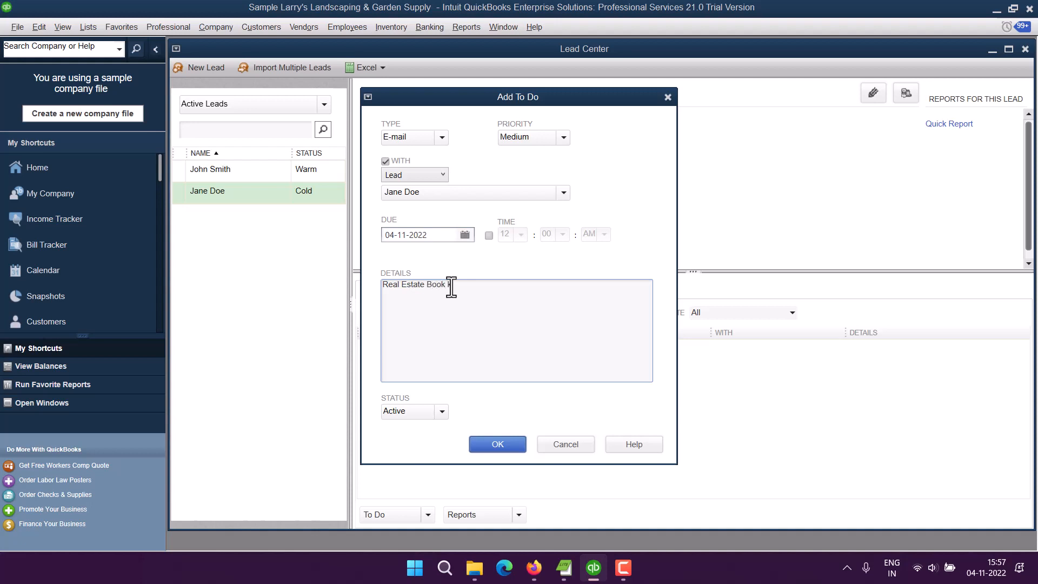
type("keeping")
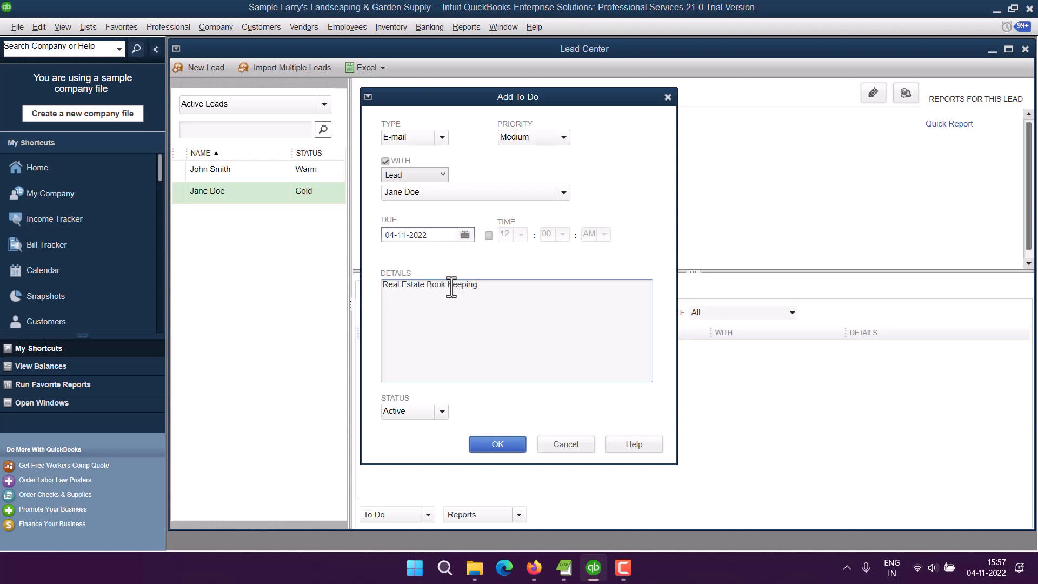
type("Discussion")
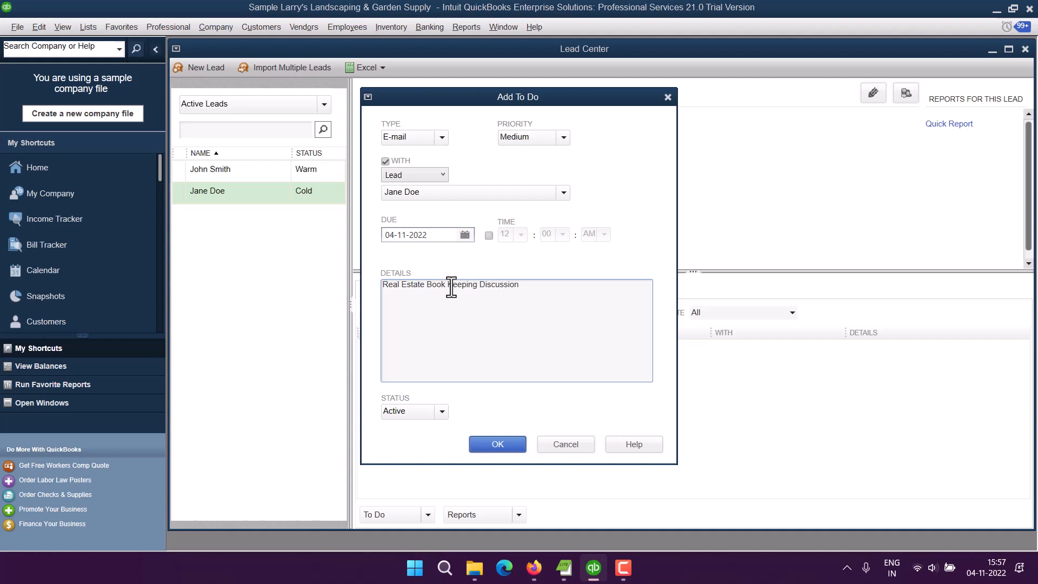
left_click(497, 443)
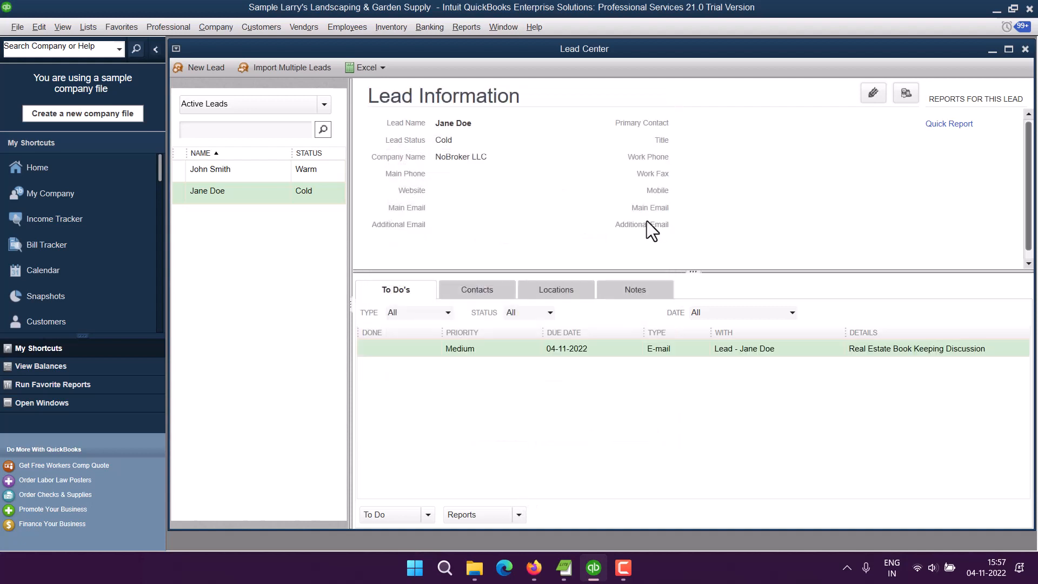
mouse_move(402, 363)
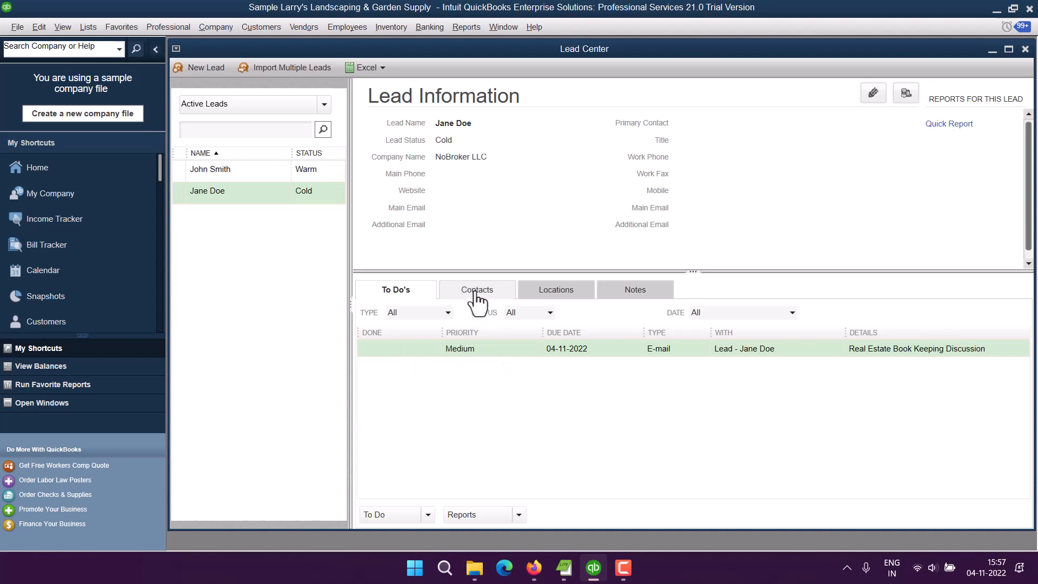
Step: Browse the lead's contacts and locations, then start adding a note
left_click(477, 290)
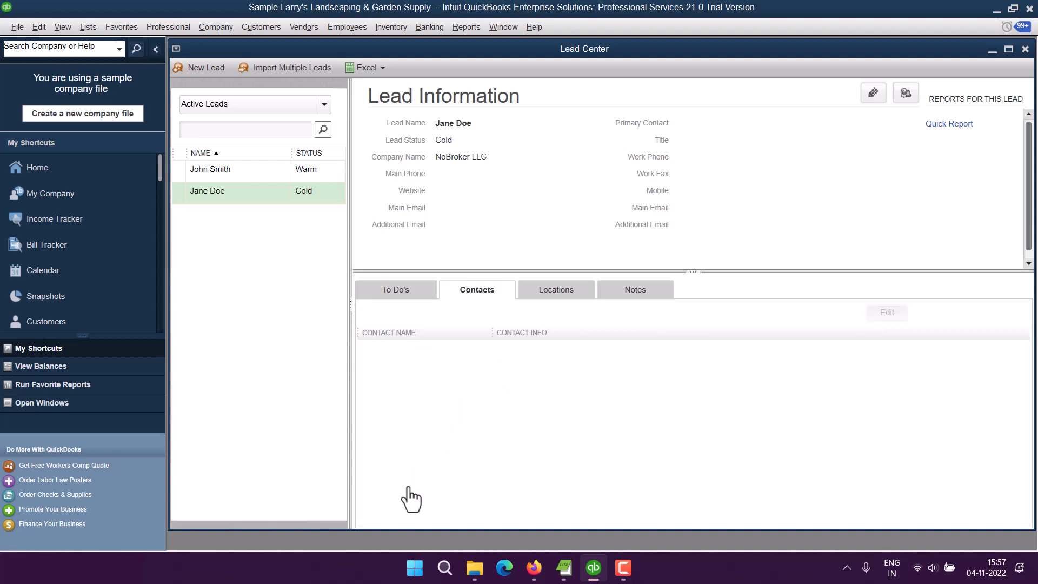
left_click(557, 289)
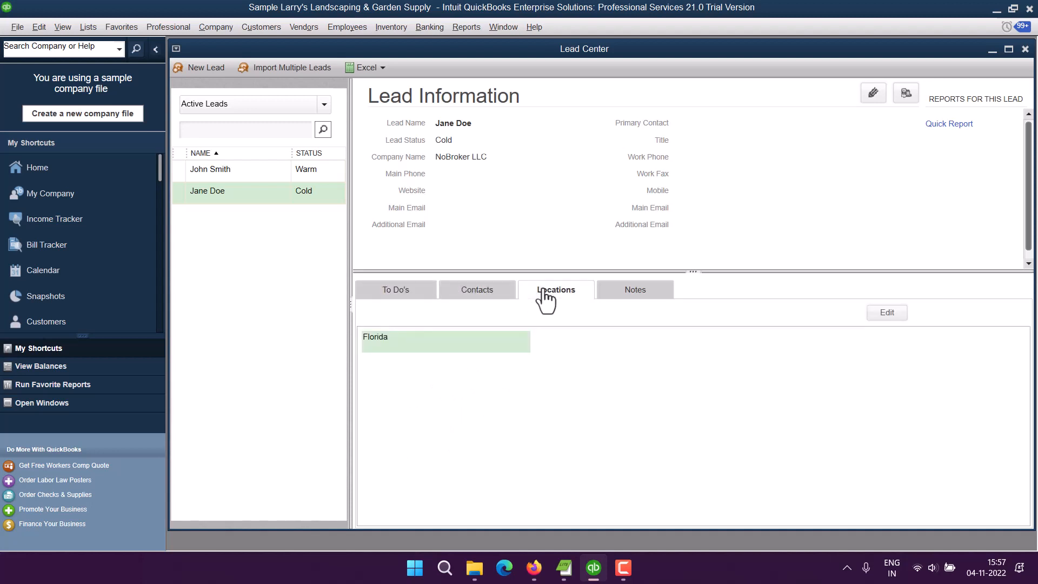
mouse_move(404, 357)
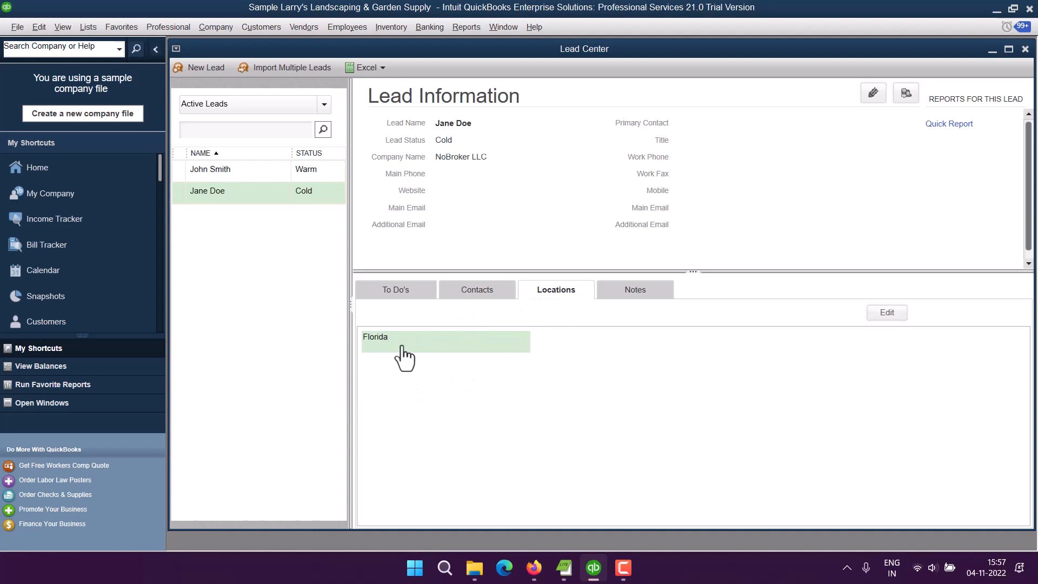
left_click(635, 290)
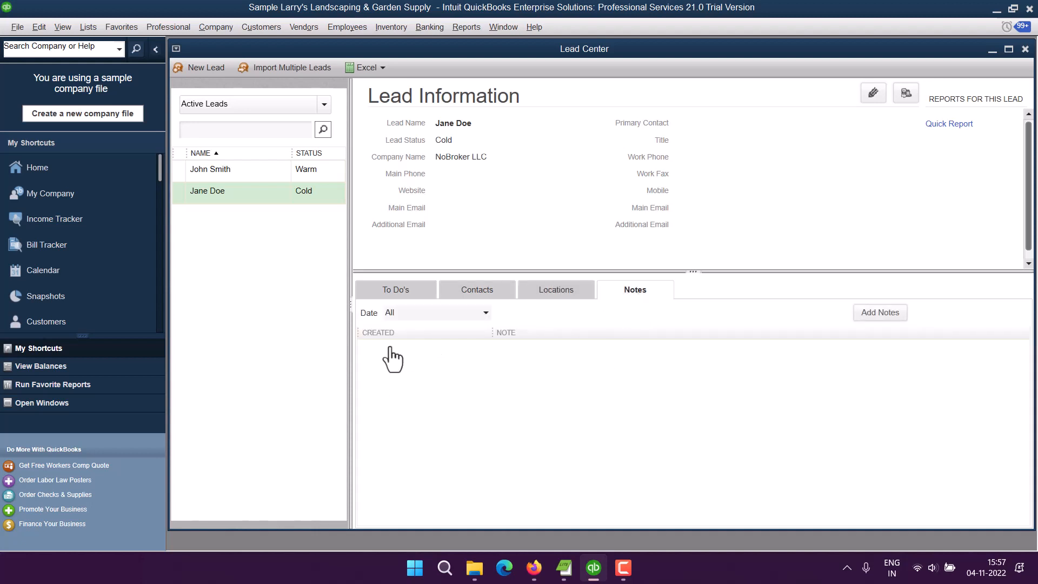
left_click(880, 311)
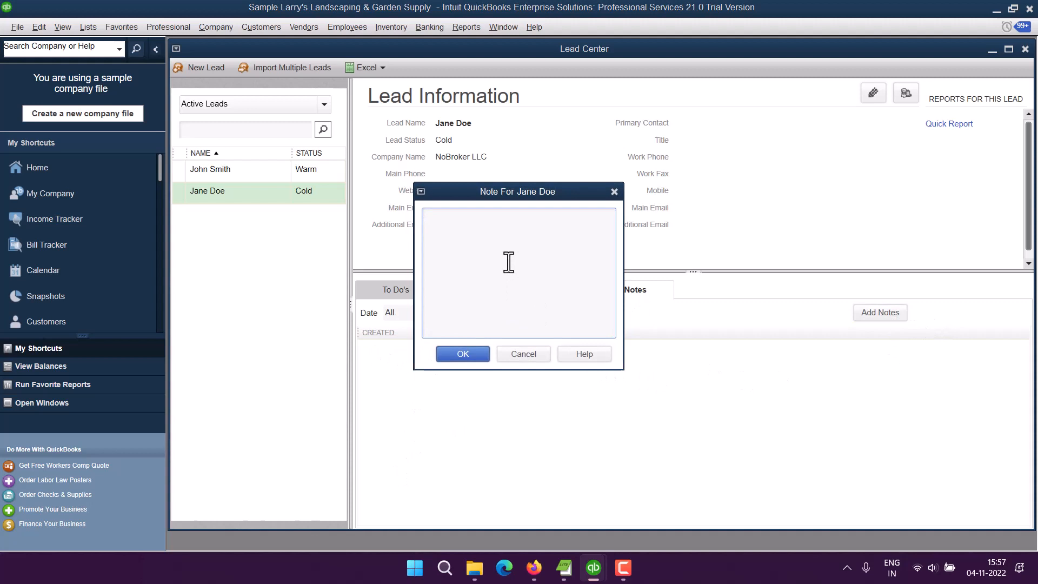
Step: Save the note 'Make sure to discuss the hourly pricing.'
type("Make sure")
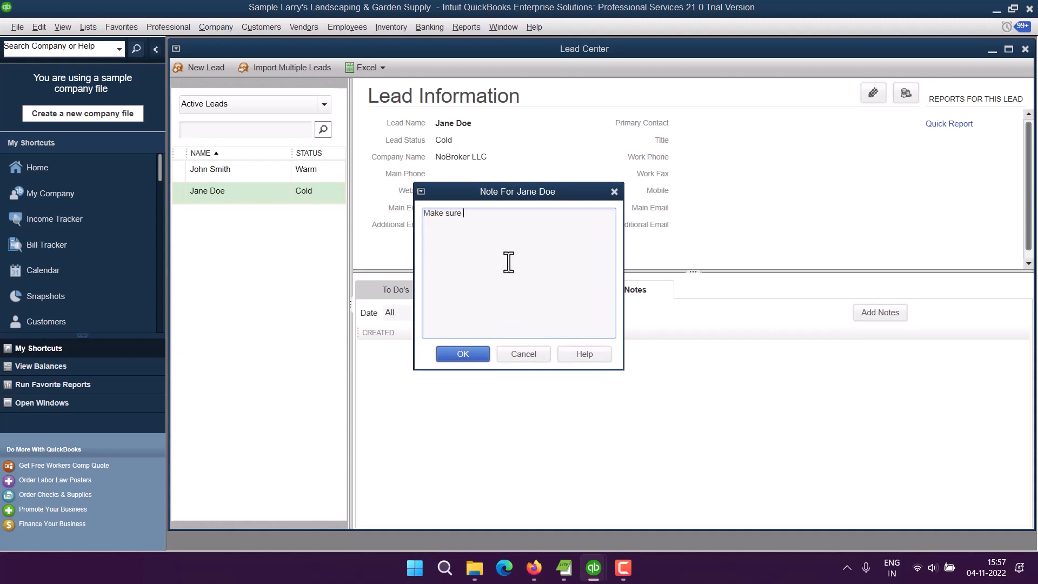
type("to discuss the hourly r")
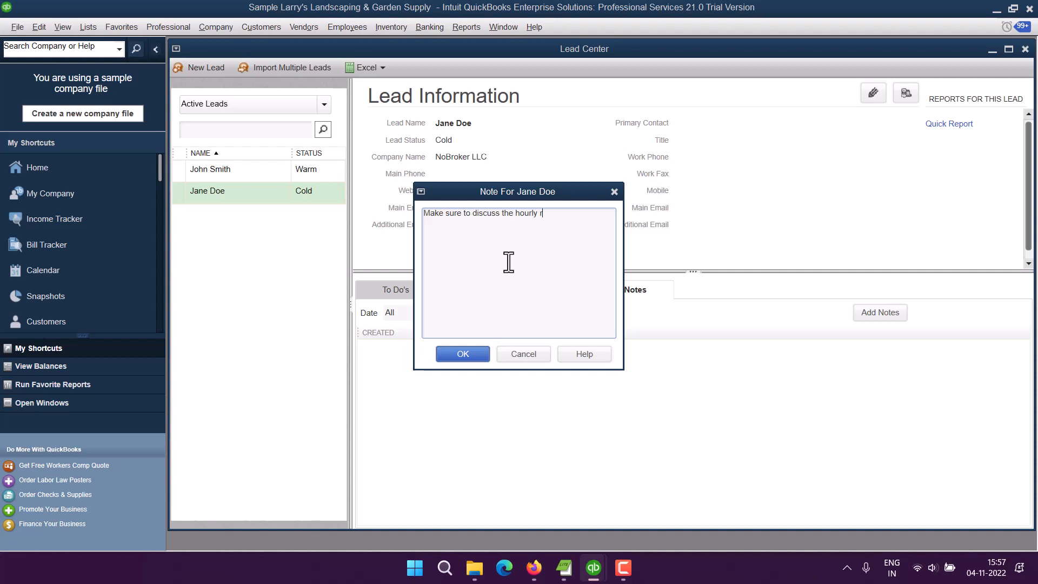
type("pricing.")
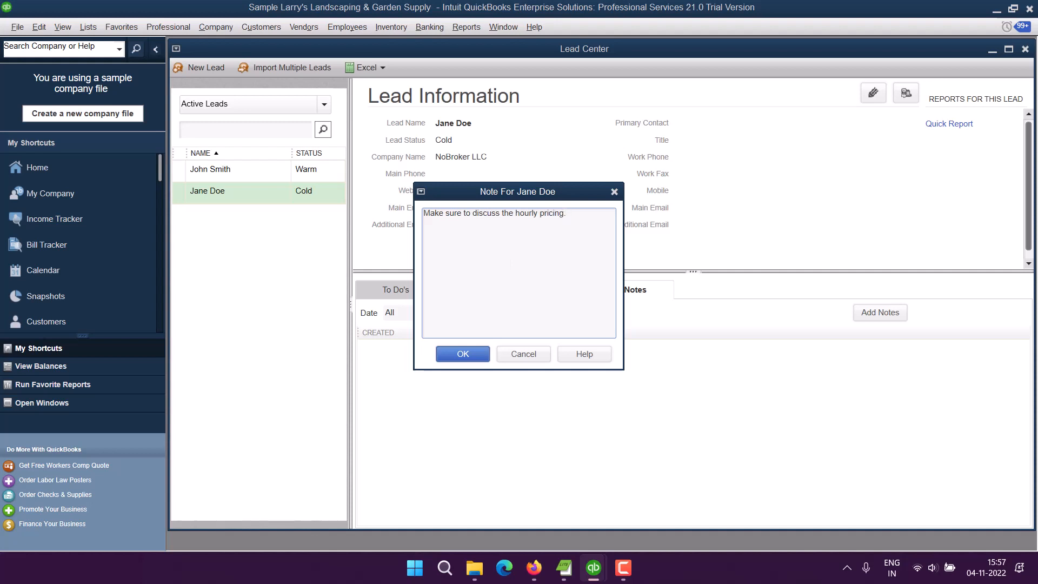
left_click(463, 354)
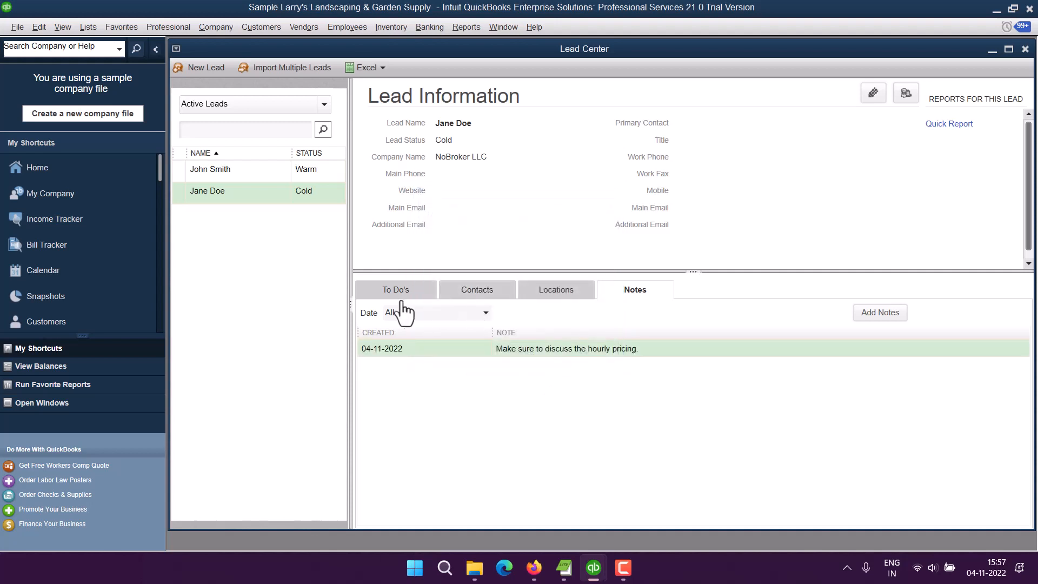
left_click(396, 290)
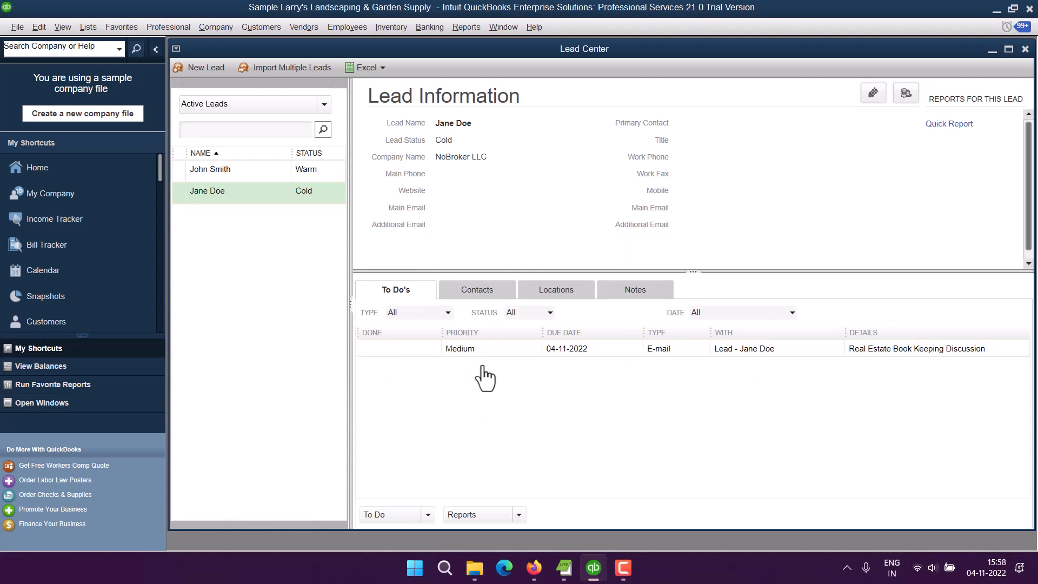
mouse_move(298, 373)
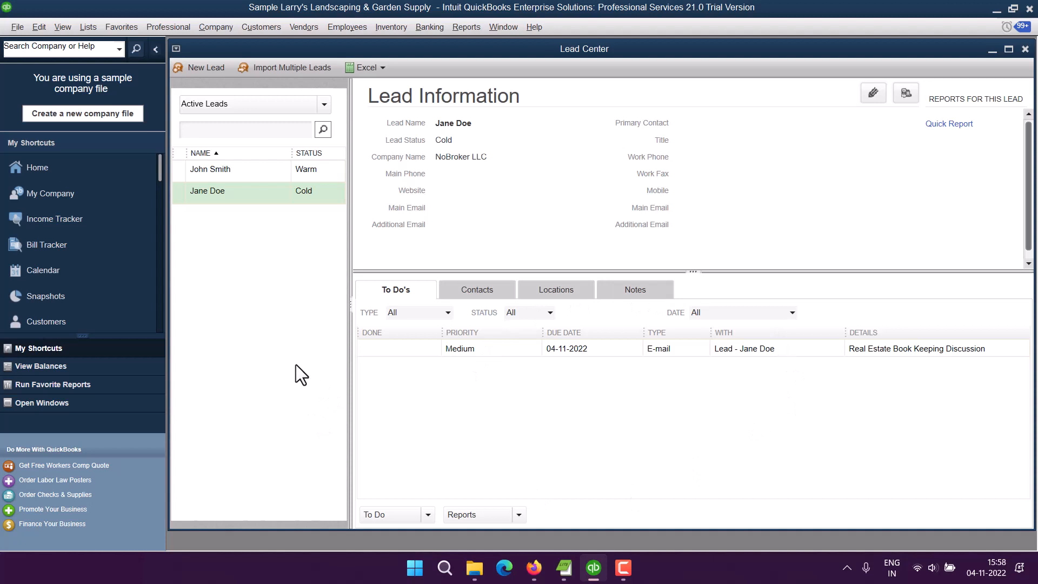
mouse_move(288, 71)
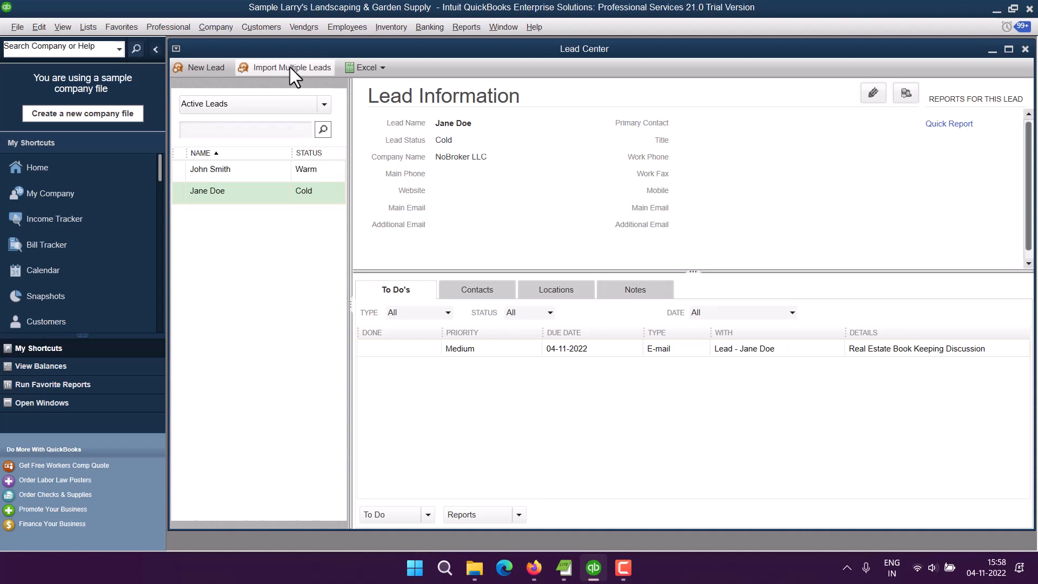
left_click(292, 67)
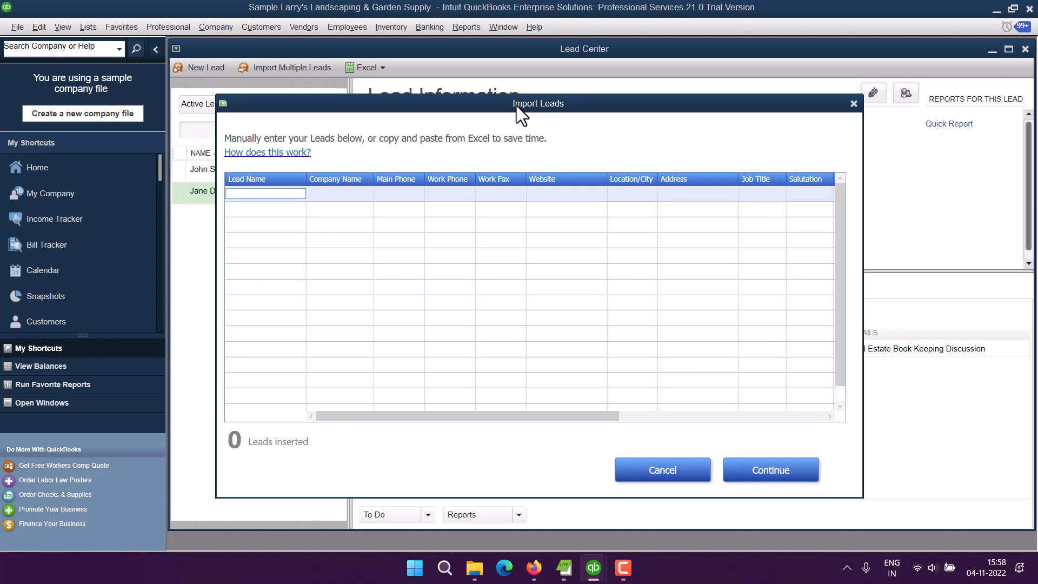
mouse_move(517, 376)
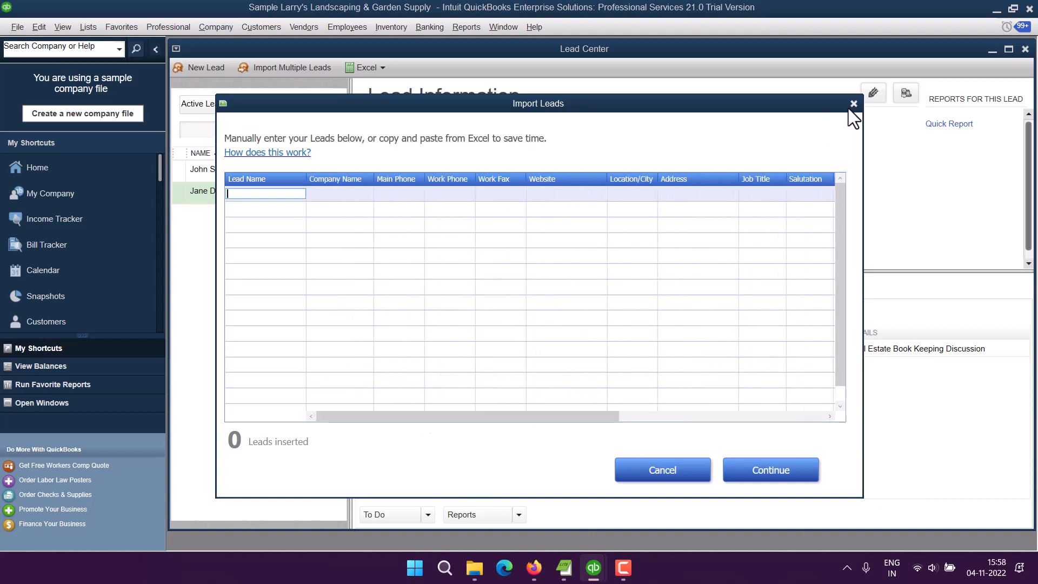
left_click(854, 104)
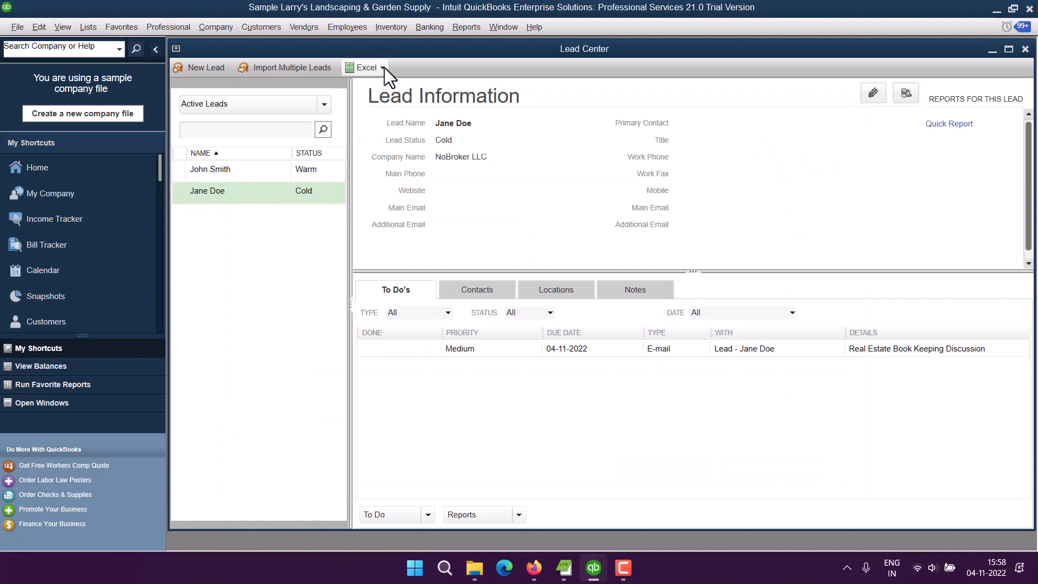
Step: Show the Excel export choices for leads
left_click(367, 67)
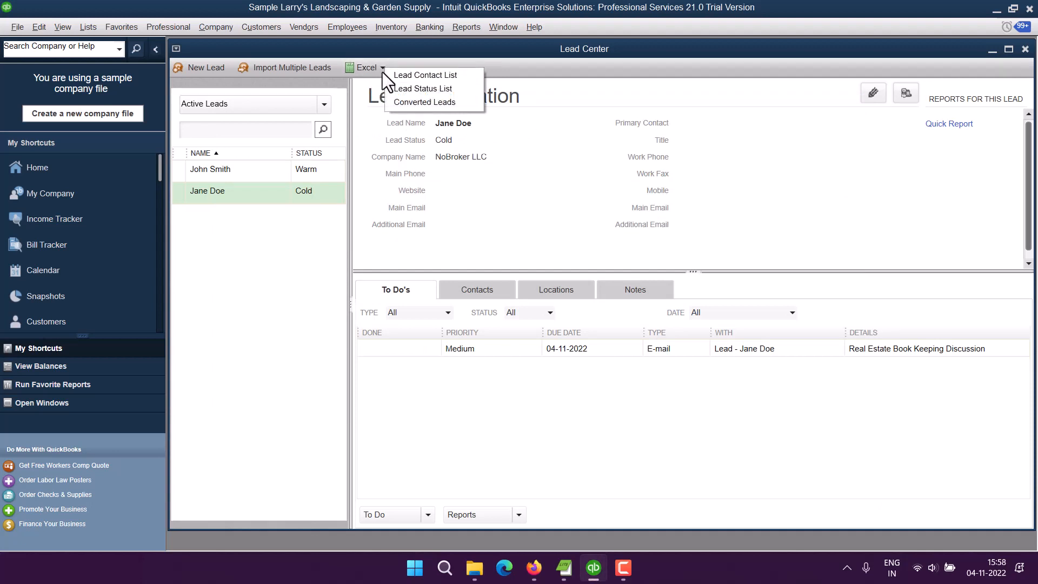
mouse_move(424, 88)
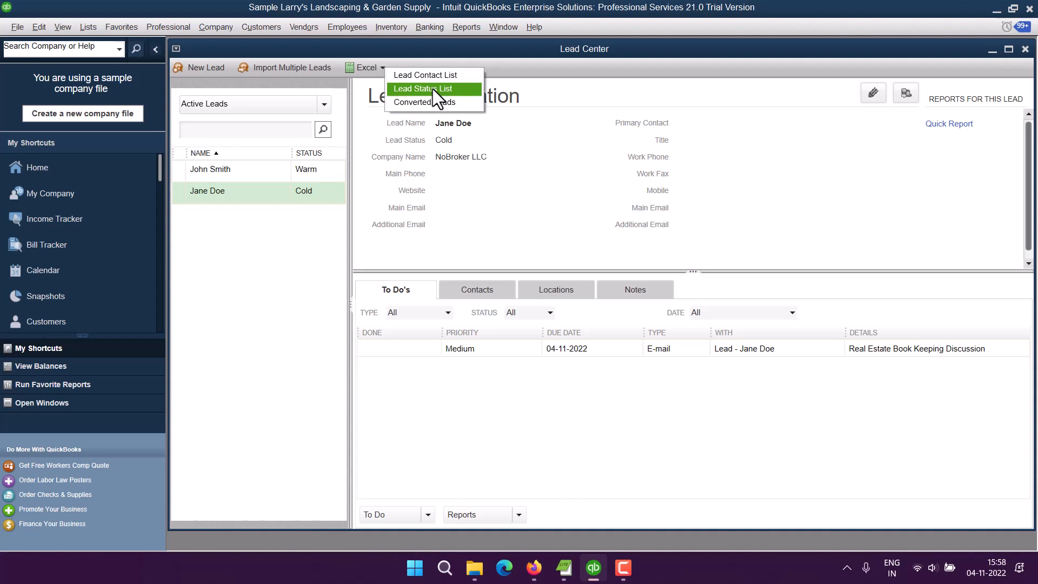
mouse_move(439, 108)
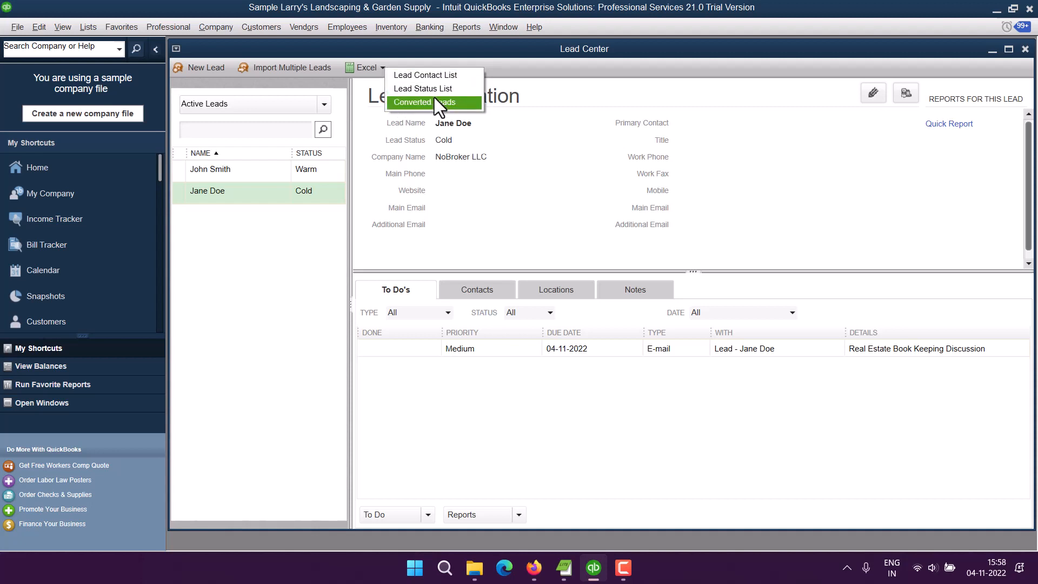
mouse_move(519, 88)
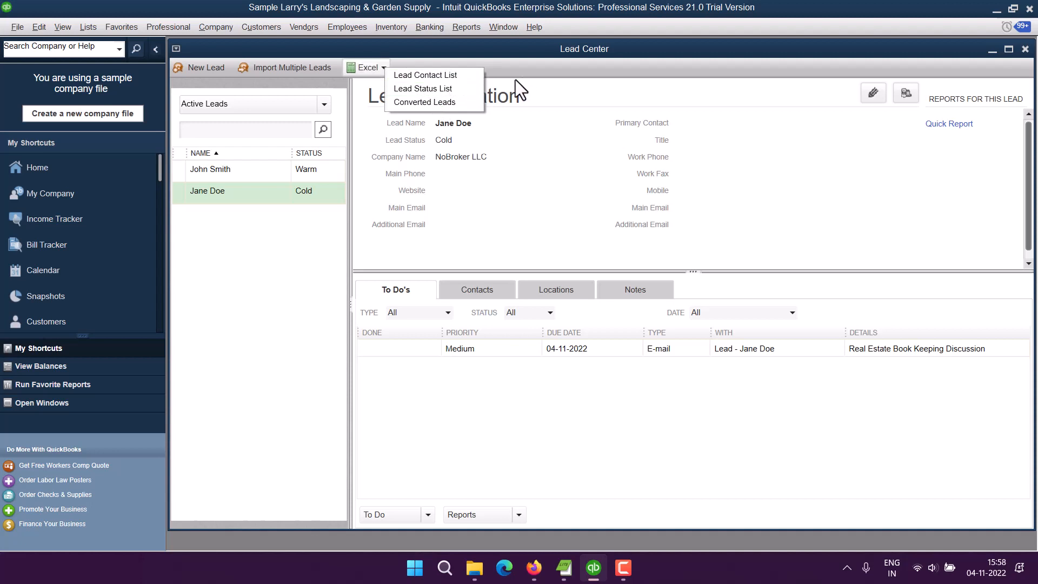
mouse_move(508, 121)
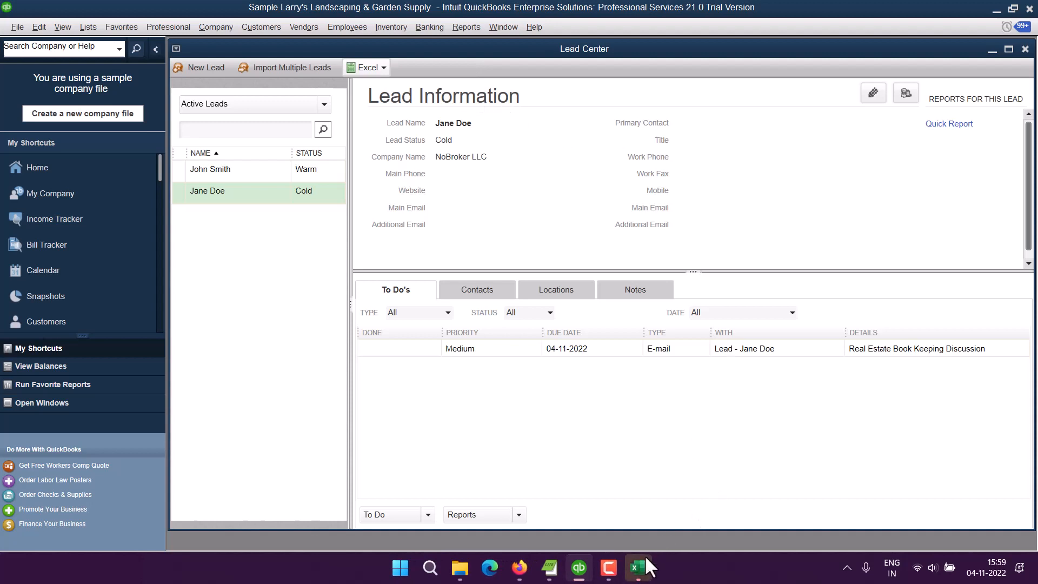
Step: Review the exported lead rows in Book1 and close the workbook
left_click(638, 568)
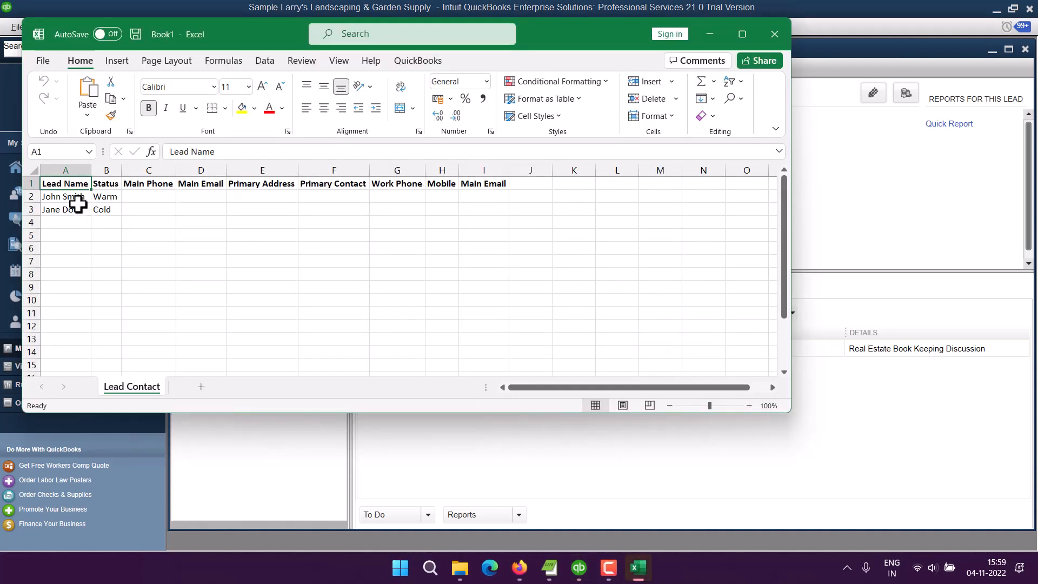
left_click_drag(65, 195, 441, 222)
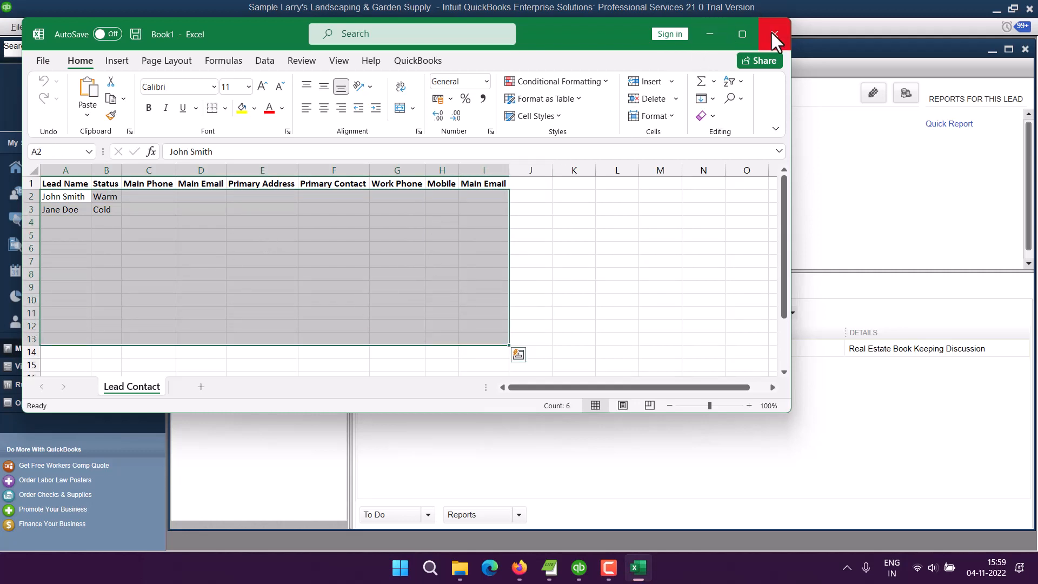
left_click(773, 33)
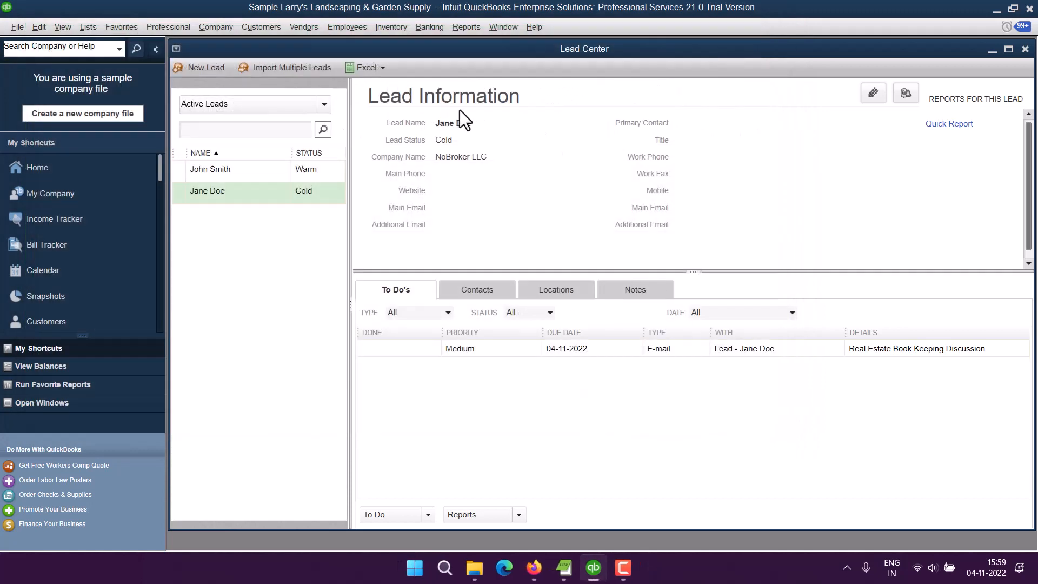
left_click(371, 67)
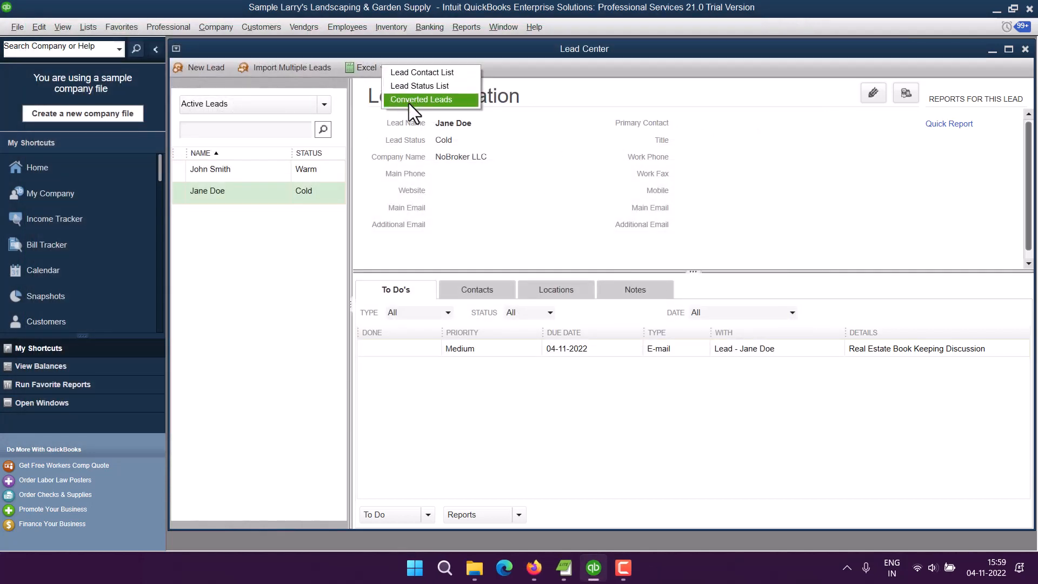
mouse_move(426, 95)
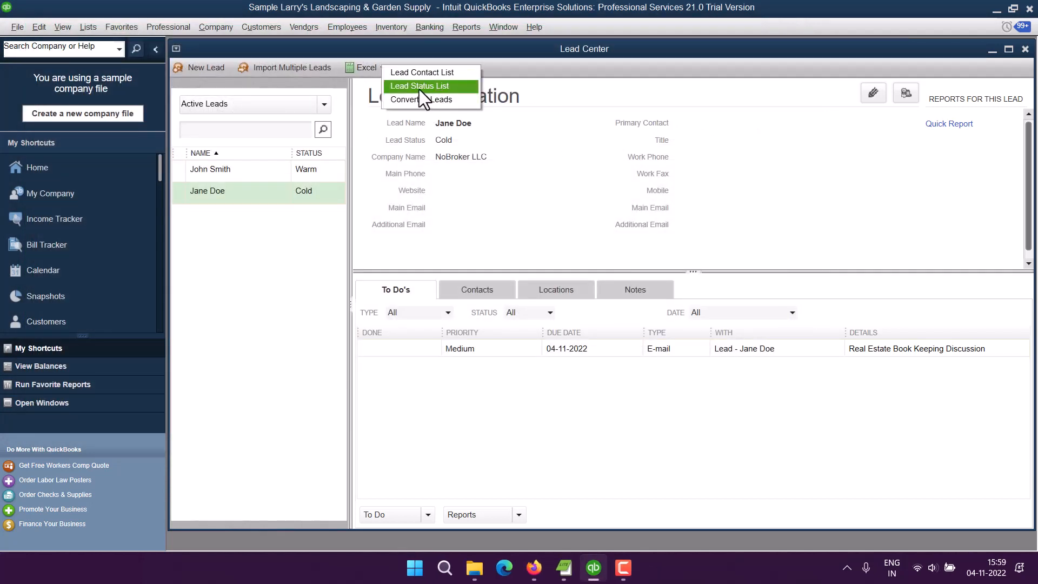
mouse_move(431, 107)
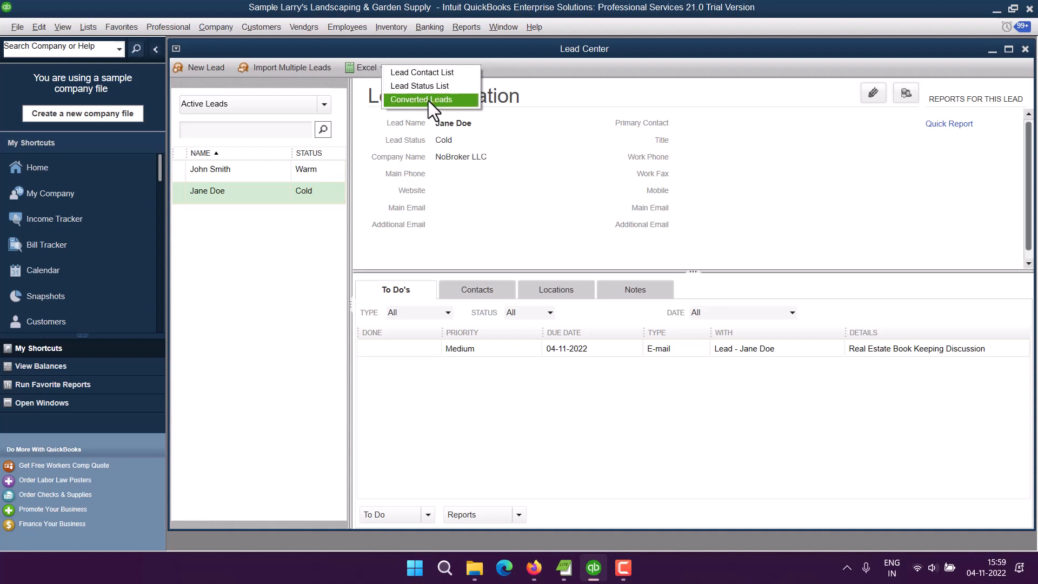
left_click(426, 99)
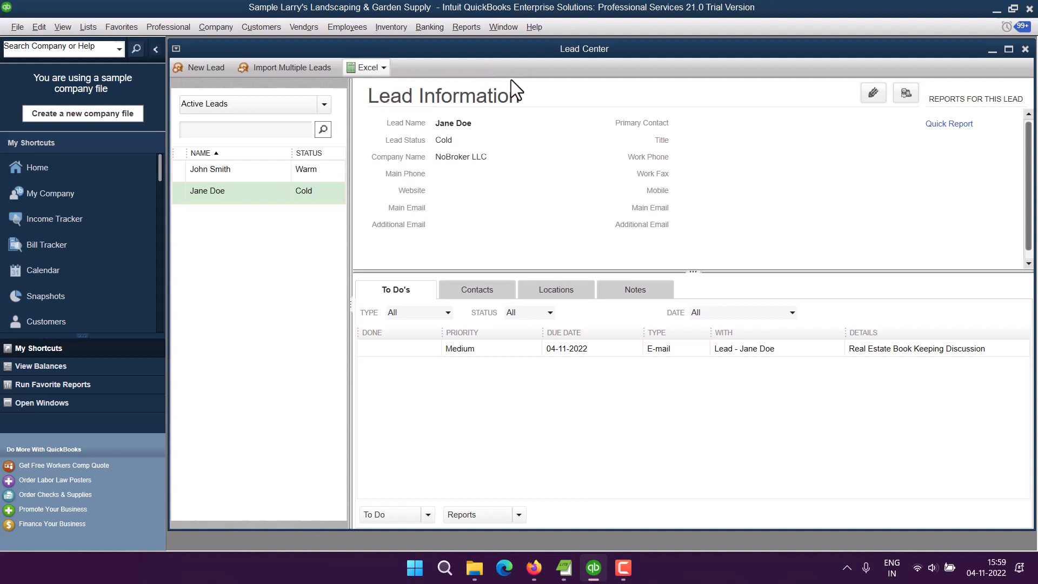